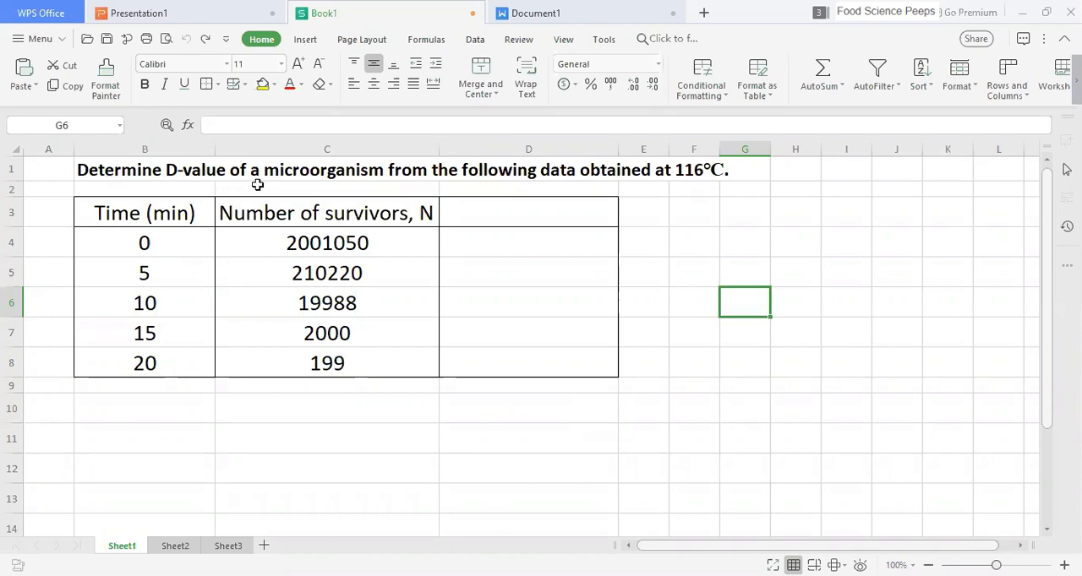
{"action": "mouse_move", "coordinate": [731, 183]}
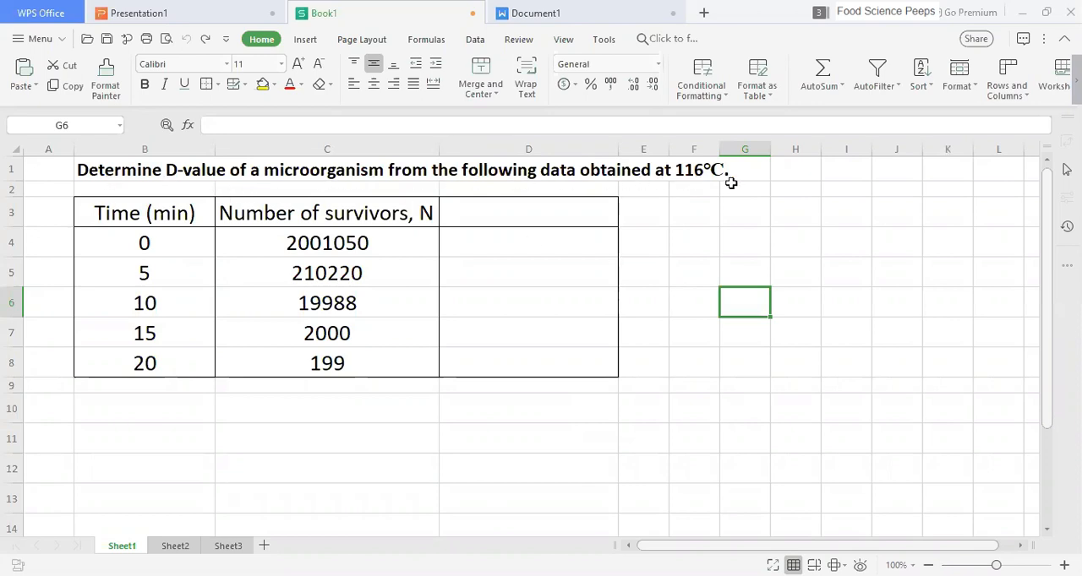
{"action": "mouse_move", "coordinate": [161, 190]}
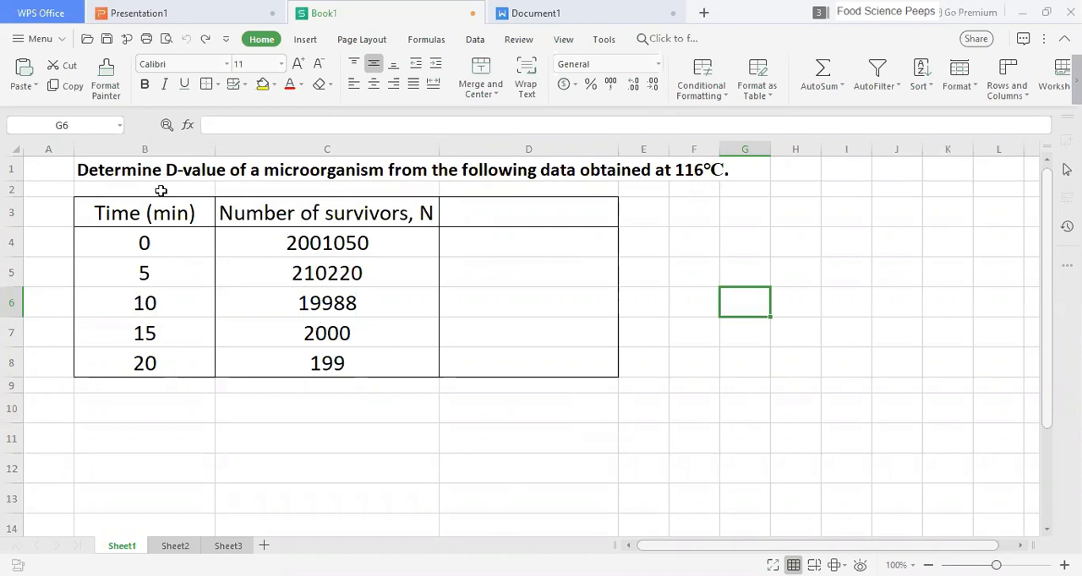
{"action": "mouse_move", "coordinate": [395, 285]}
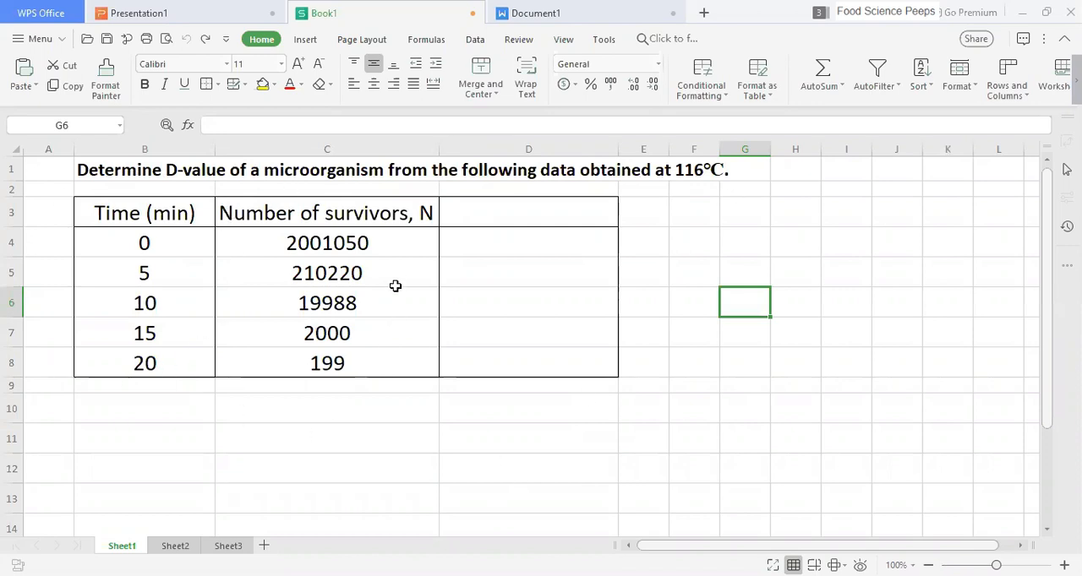
Step: Add a 'Log N' header in D3 and fill =LOG(C4) down to D8
{"action": "left_click", "coordinate": [528, 212]}
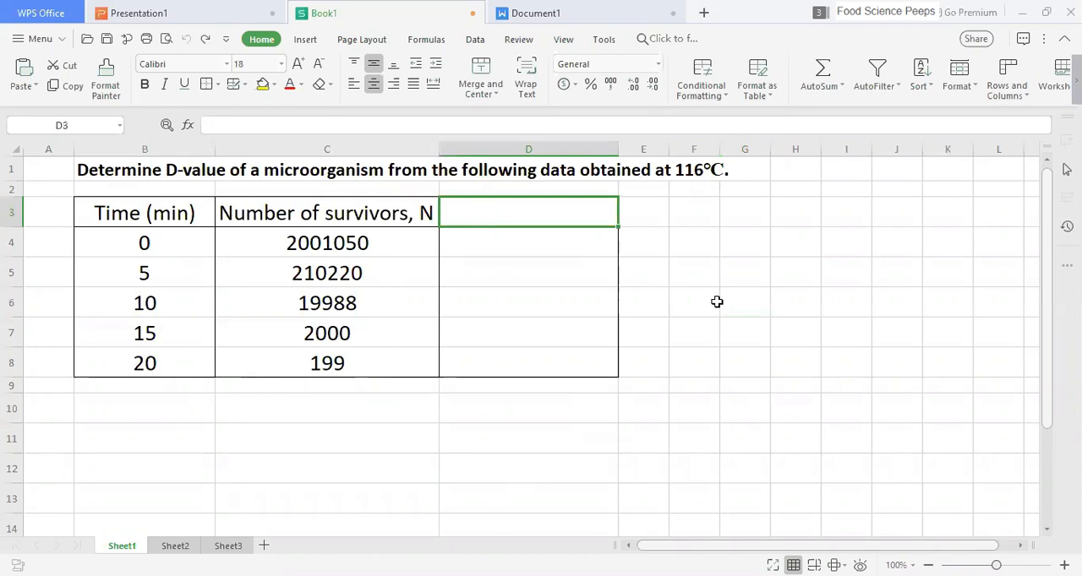
{"action": "type", "text": "Log N"}
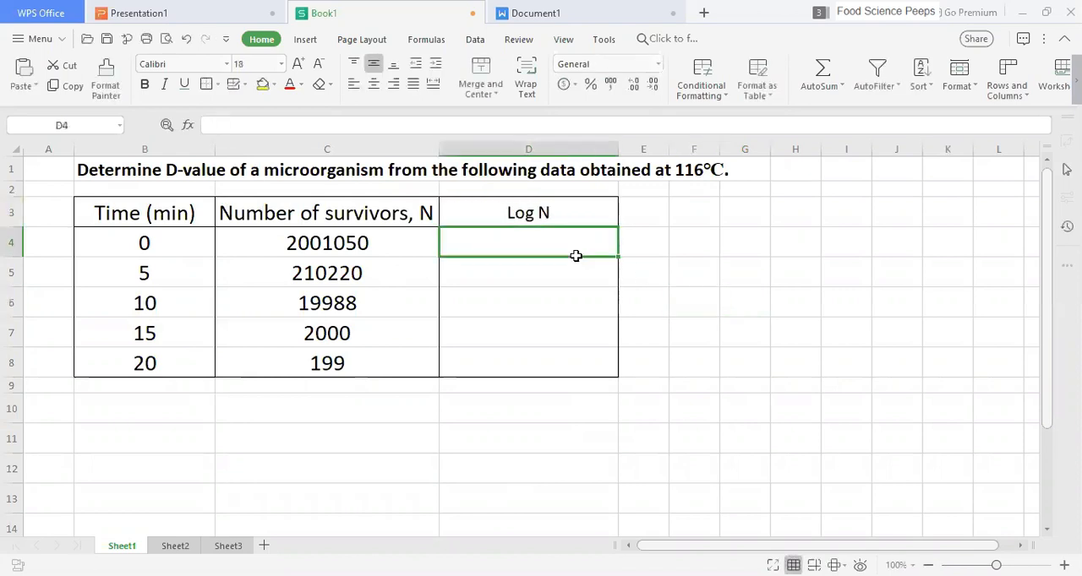
{"action": "type", "text": "=LOG"}
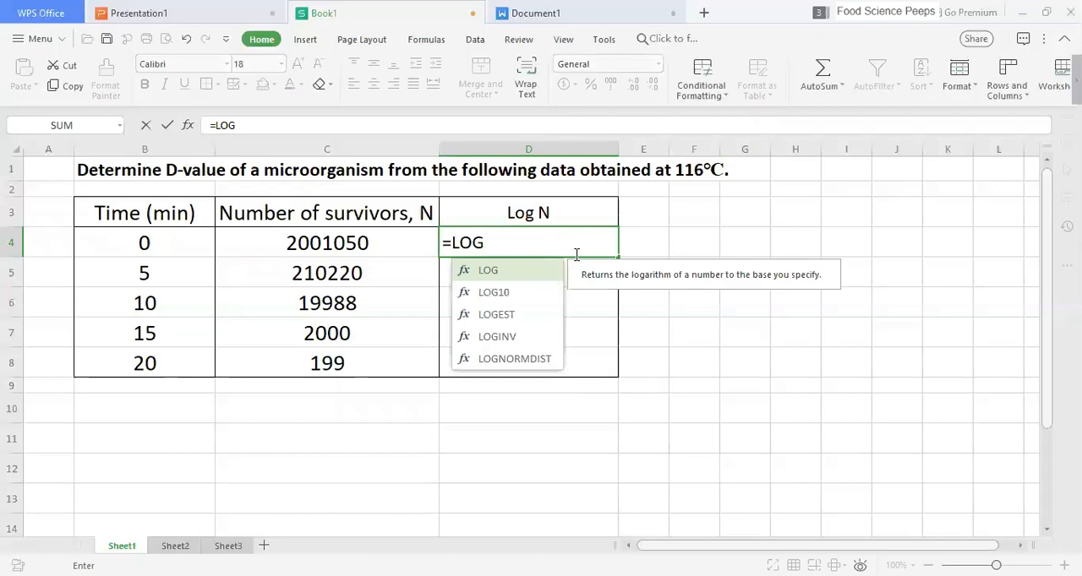
{"action": "left_click", "coordinate": [327, 243]}
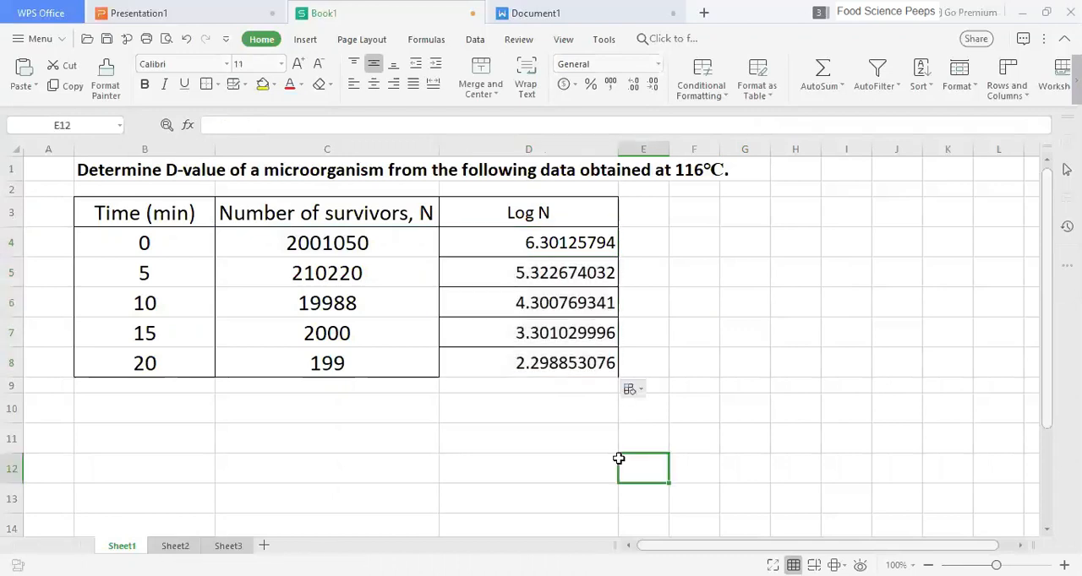
Step: Insert a scatter chart of B4:B8 against D4:D8 titled 'Log N vs time'
{"action": "left_click_drag", "start_coordinate": [144, 242], "coordinate": [143, 363]}
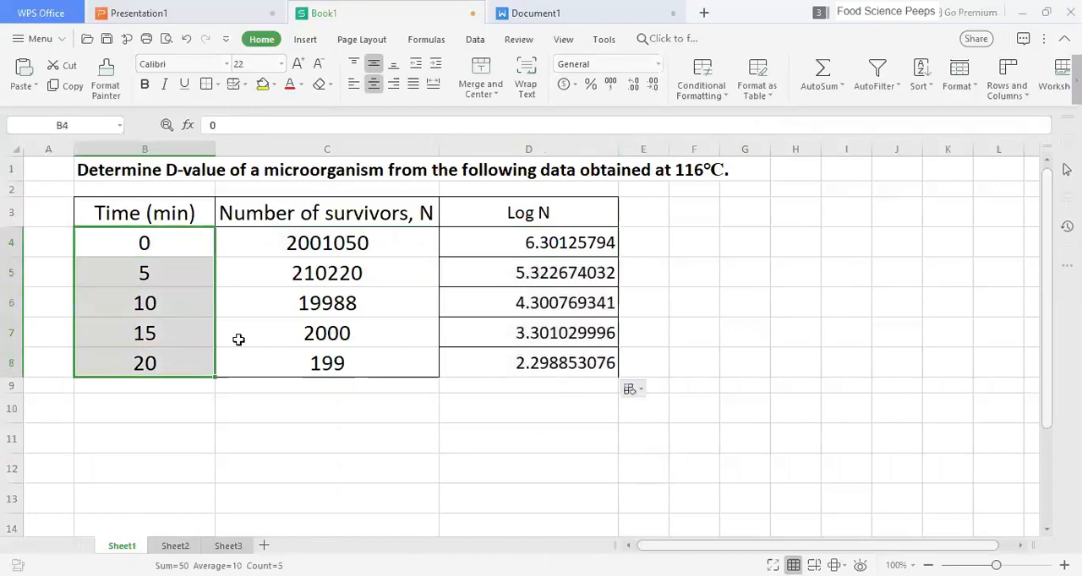
{"action": "left_click", "coordinate": [528, 242]}
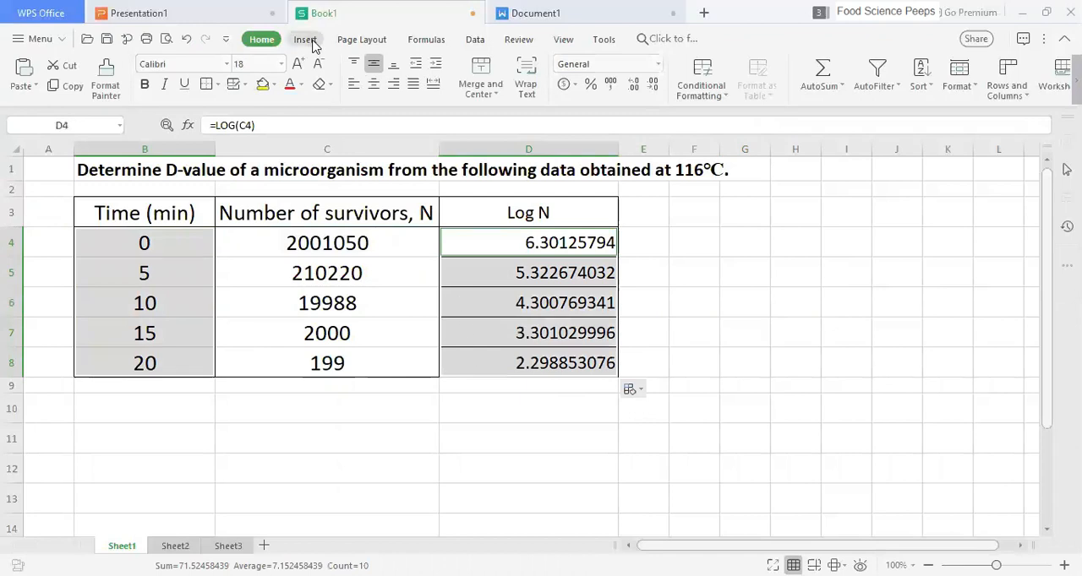
{"action": "left_click", "coordinate": [304, 39]}
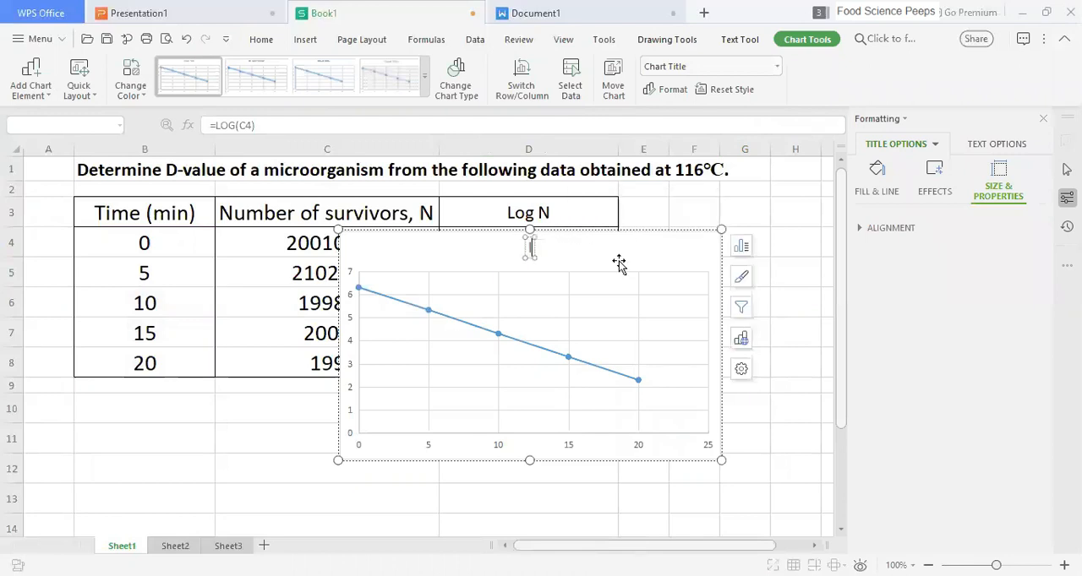
{"action": "type", "text": "Log N vs tim"}
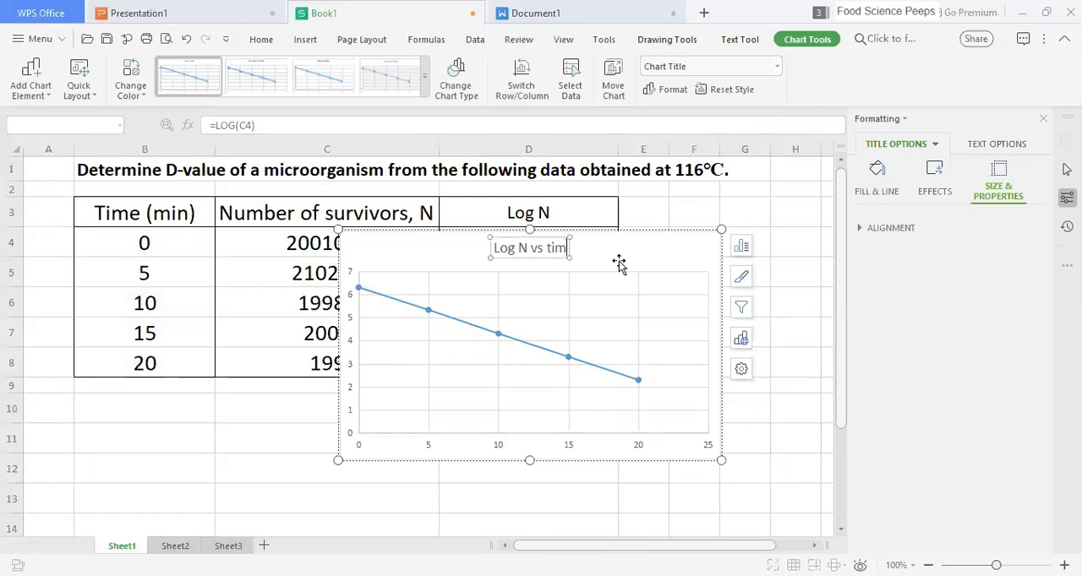
{"action": "left_click", "coordinate": [558, 346]}
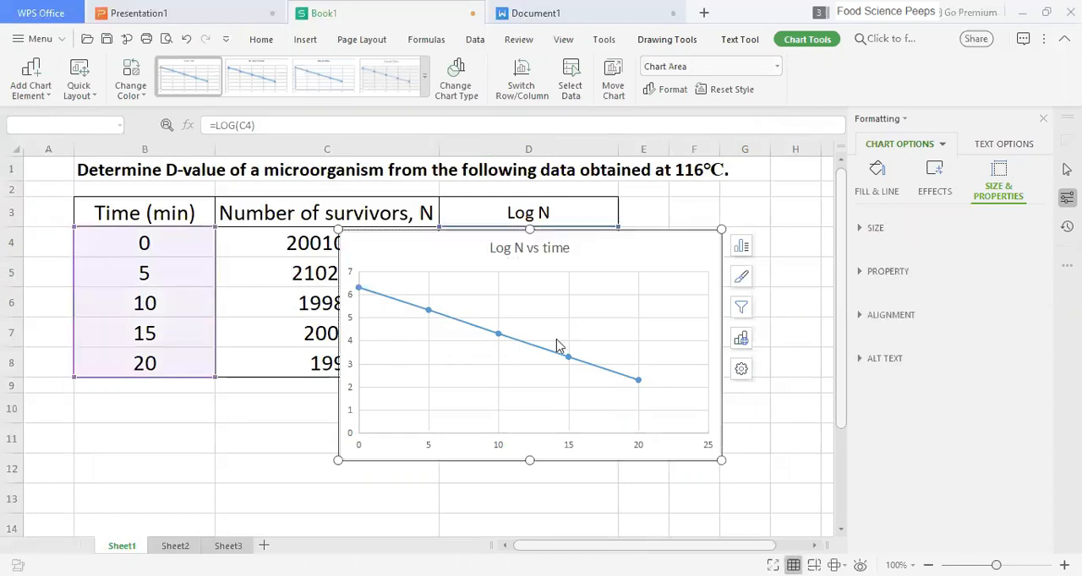
Step: Add a linear trendline showing y = -0.2005x + 6.3102 and reposition the equation
{"action": "left_click", "coordinate": [558, 345]}
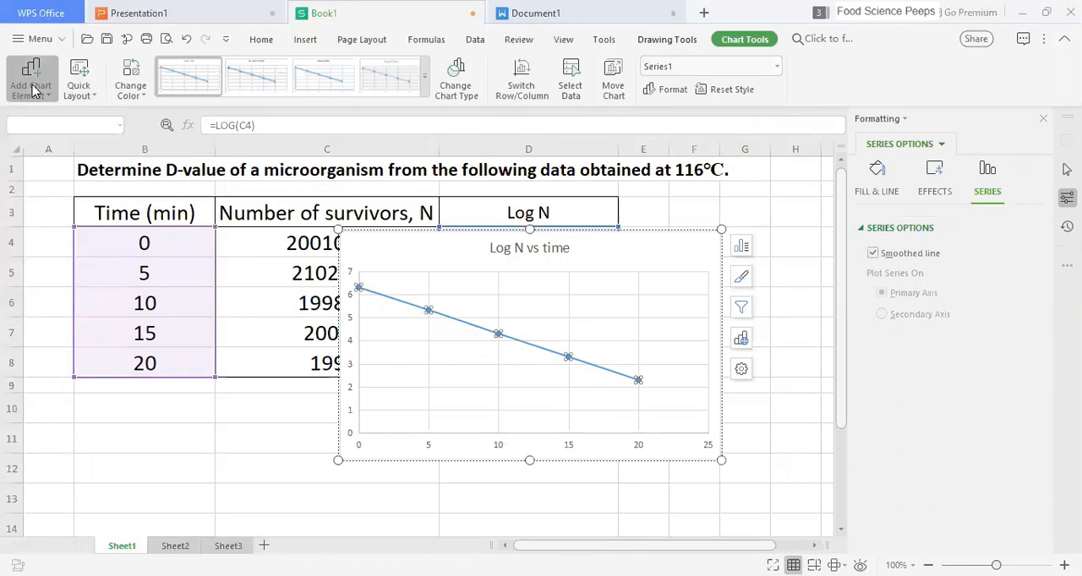
{"action": "mouse_move", "coordinate": [541, 355]}
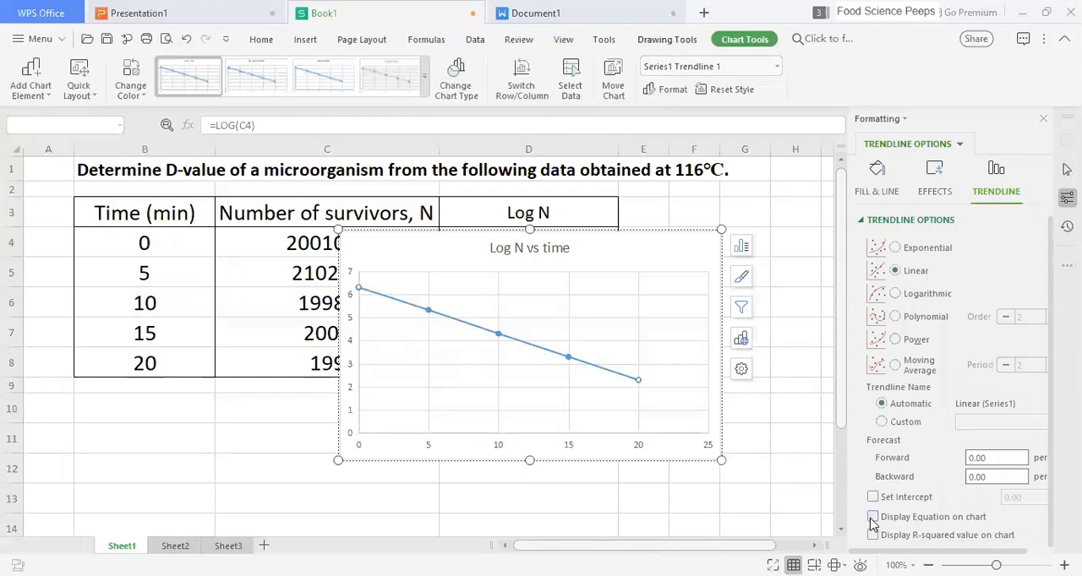
{"action": "left_click", "coordinate": [873, 516]}
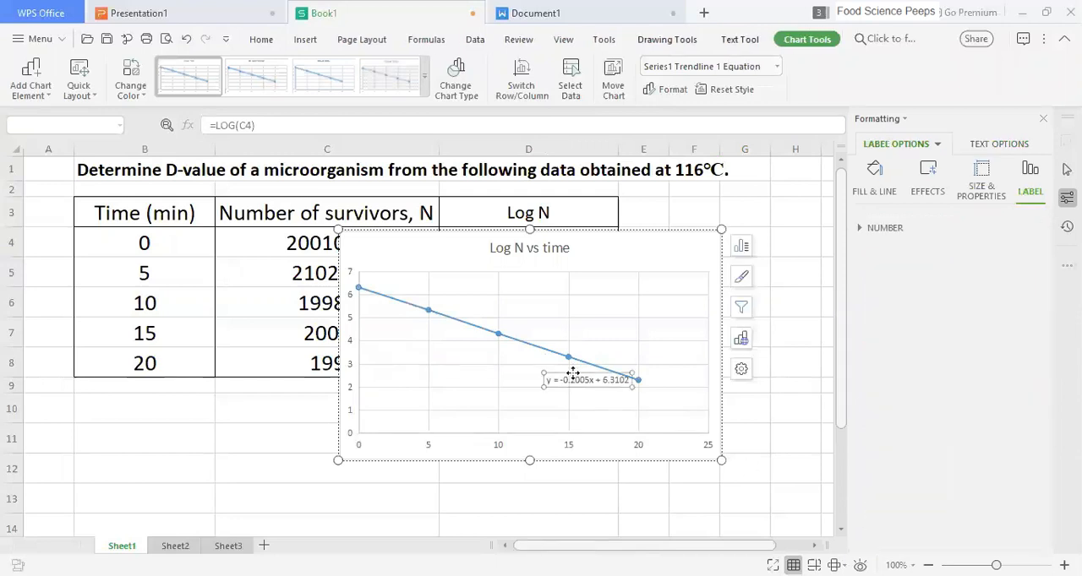
{"action": "left_click_drag", "start_coordinate": [589, 380], "coordinate": [482, 368]}
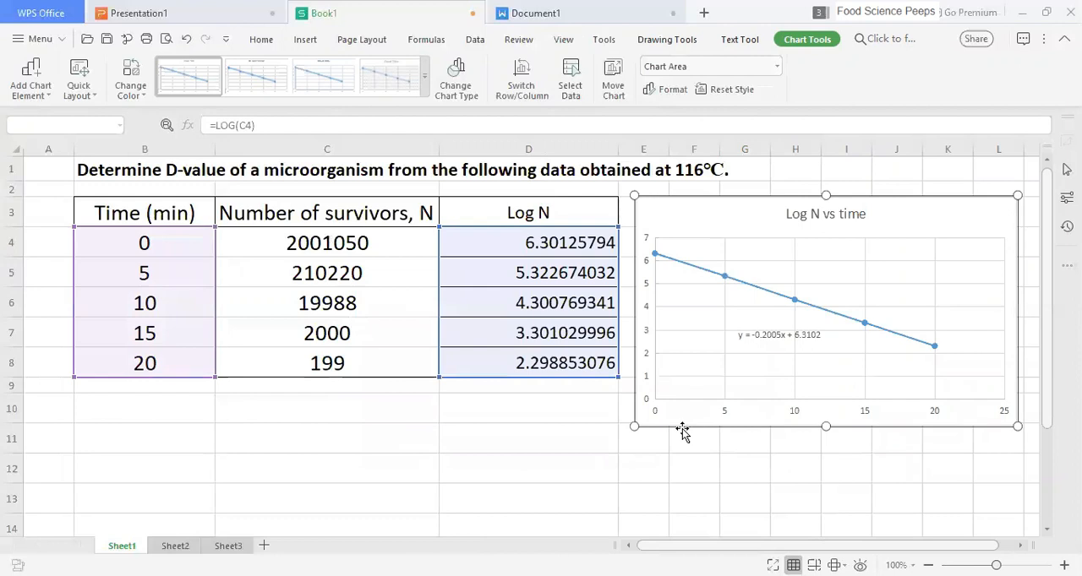
Step: Enter 'y = -0.2005x + 6.3102' in B10 and the slope m = -0.2005 in B11
{"action": "left_click", "coordinate": [143, 409]}
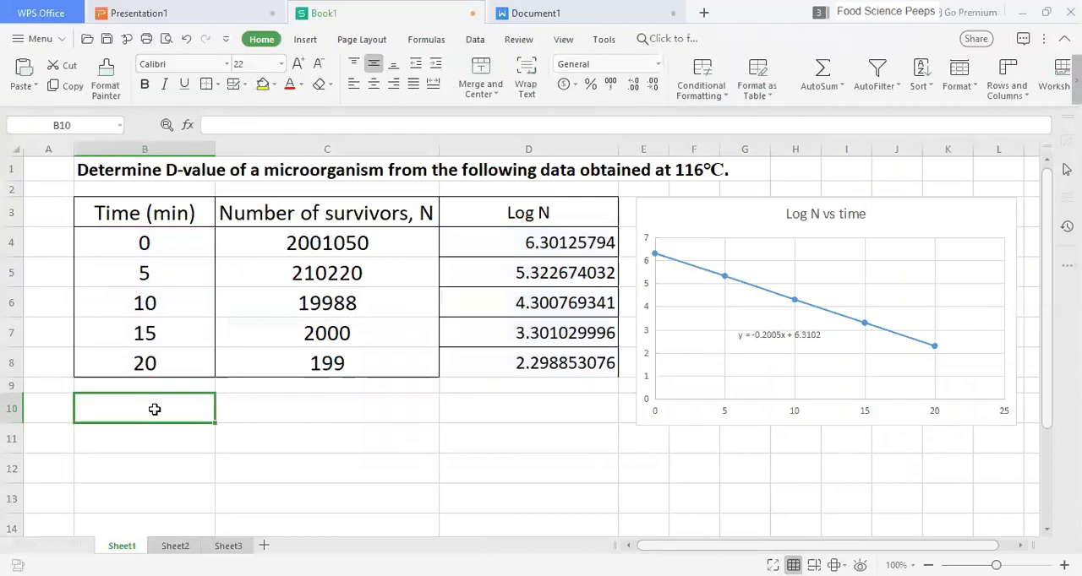
{"action": "type", "text": "y"}
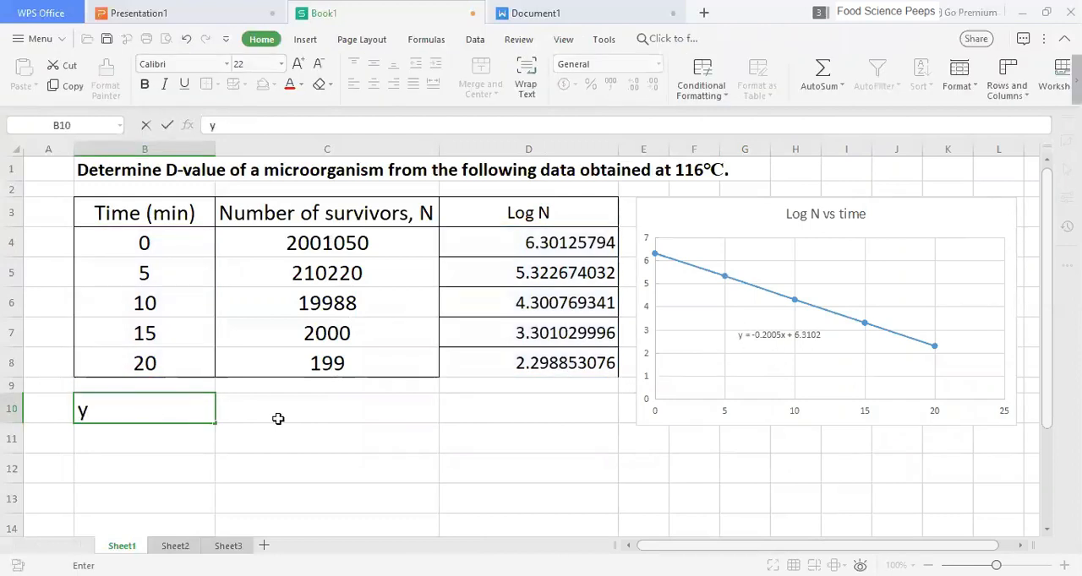
{"action": "type", "text": "= -0"}
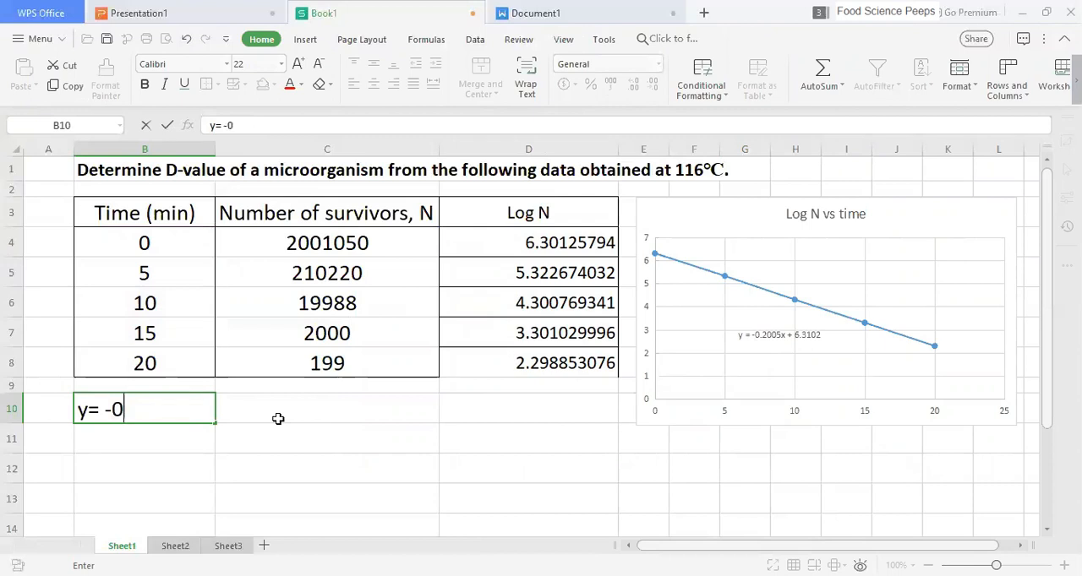
{"action": "type", "text": ".2005x"}
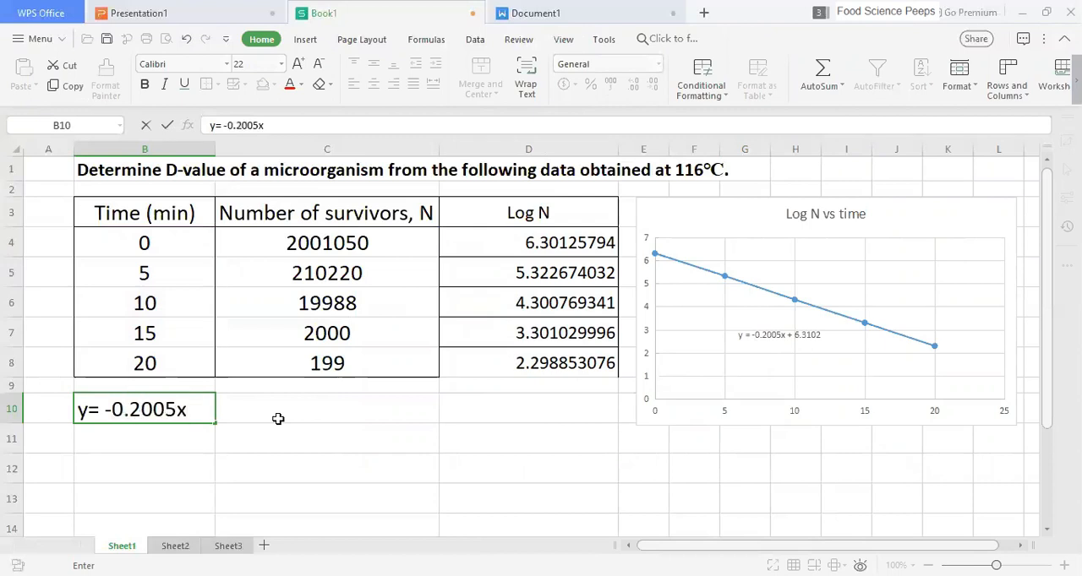
{"action": "type", "text": "+ 6."}
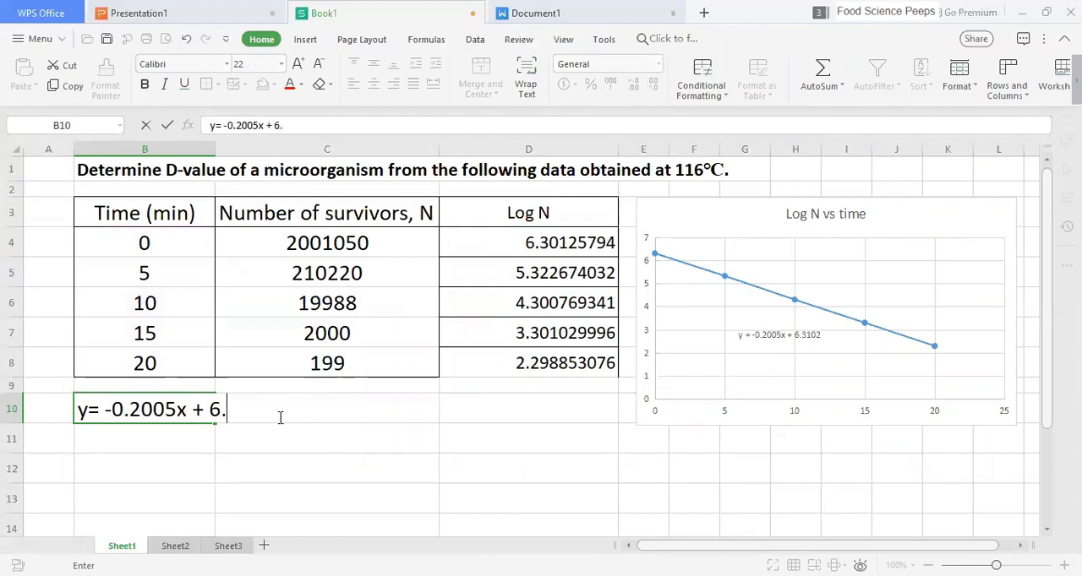
{"action": "type", "text": "3102"}
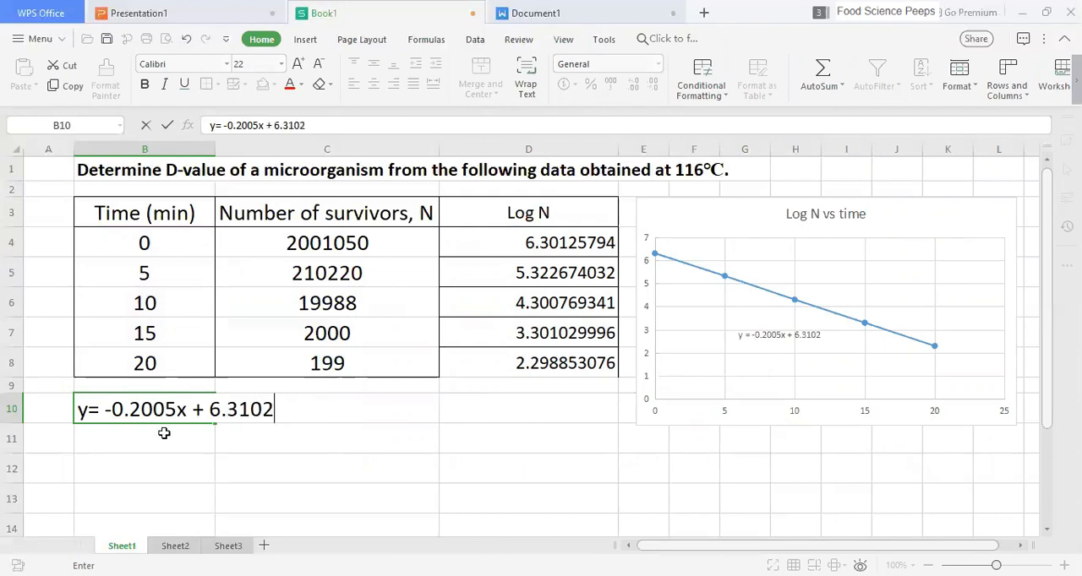
{"action": "type", "text": "slope,m = -"}
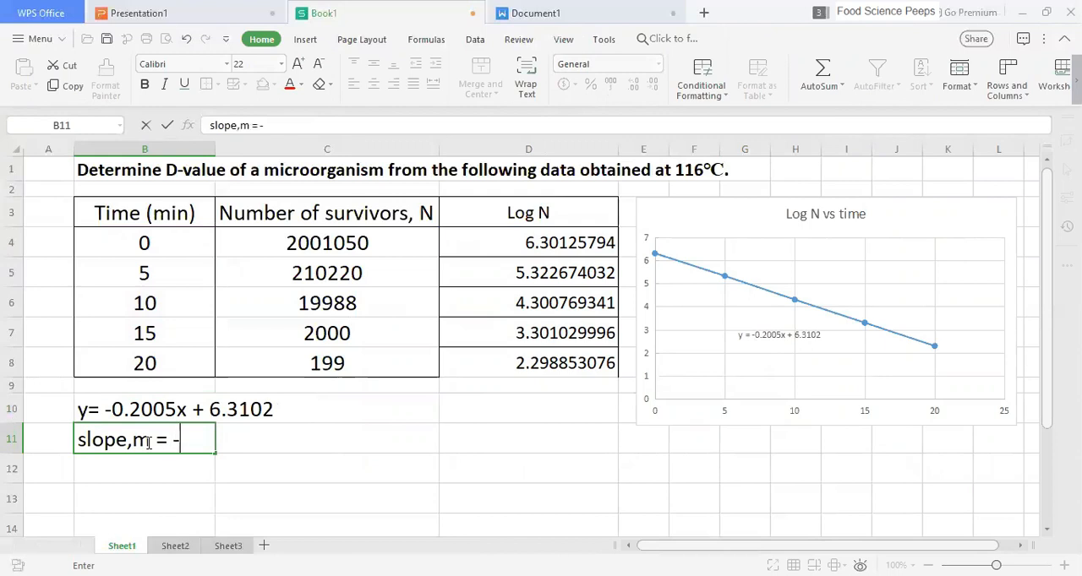
{"action": "type", "text": "0.2005"}
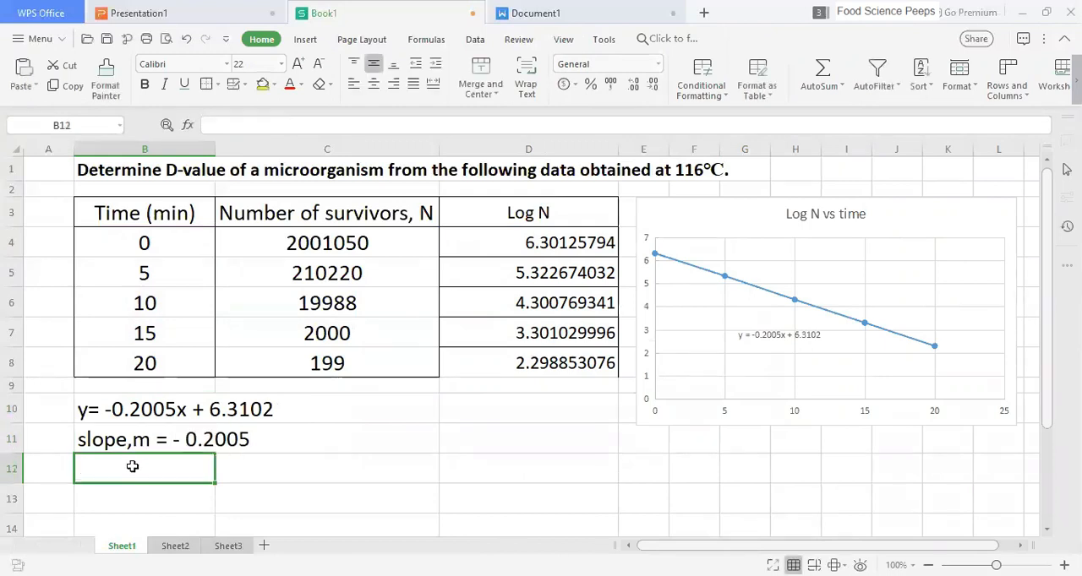
Step: Draw pen annotations for log N1, log N2, t1, t2 and D on the trendline
{"action": "scroll", "scroll_direction": "down", "scroll_amount": 3}
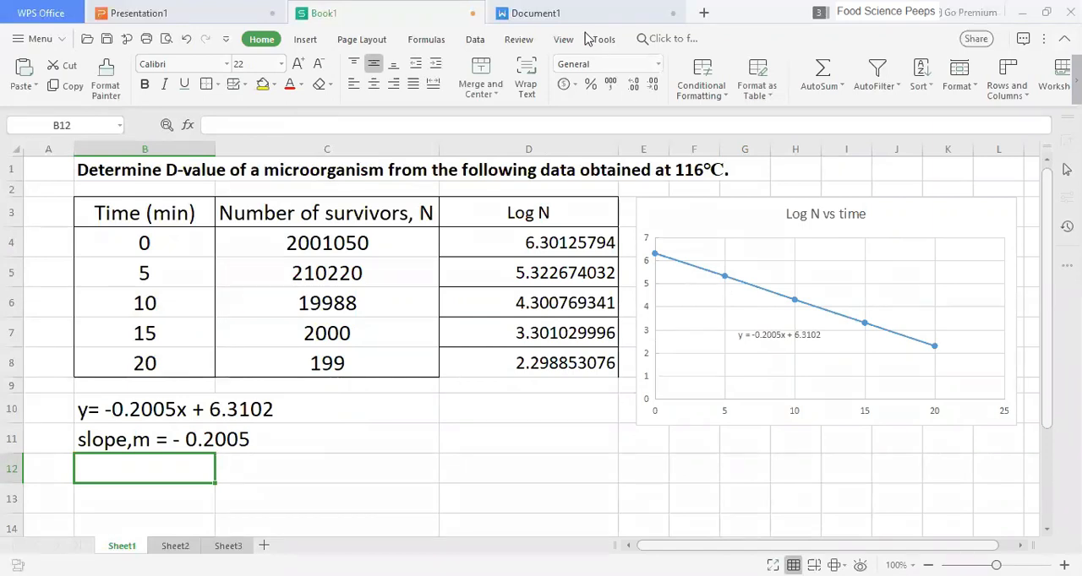
{"action": "mouse_move", "coordinate": [722, 308]}
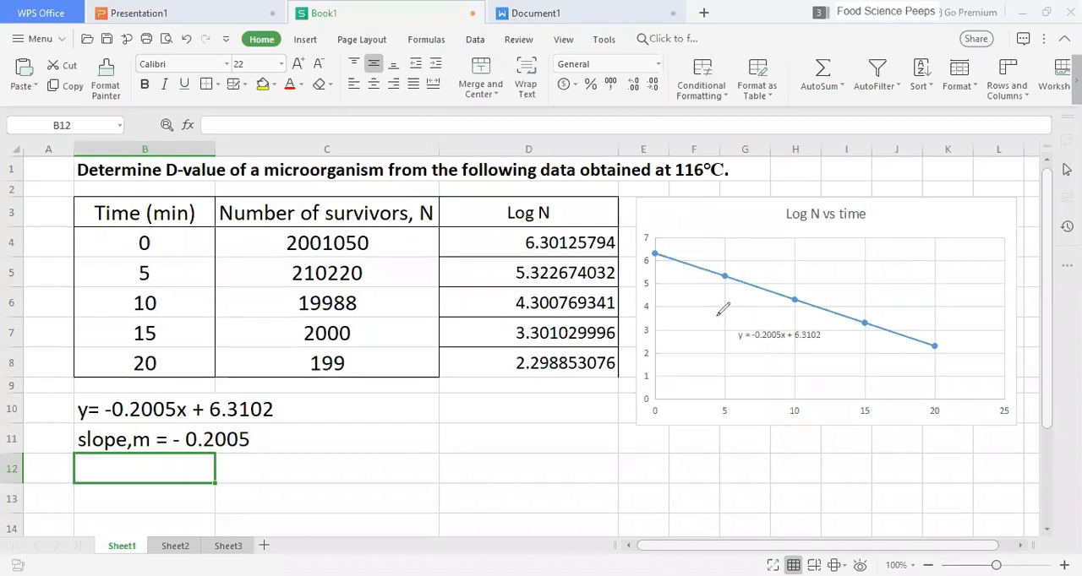
{"action": "mouse_move", "coordinate": [727, 256]}
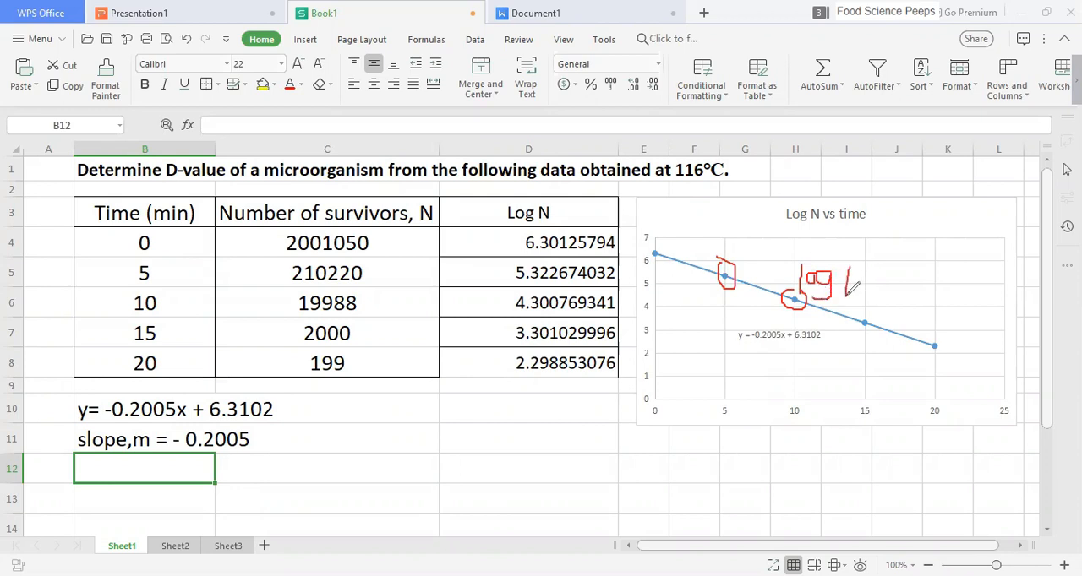
{"action": "left_click_drag", "start_coordinate": [845, 292], "coordinate": [862, 270]}
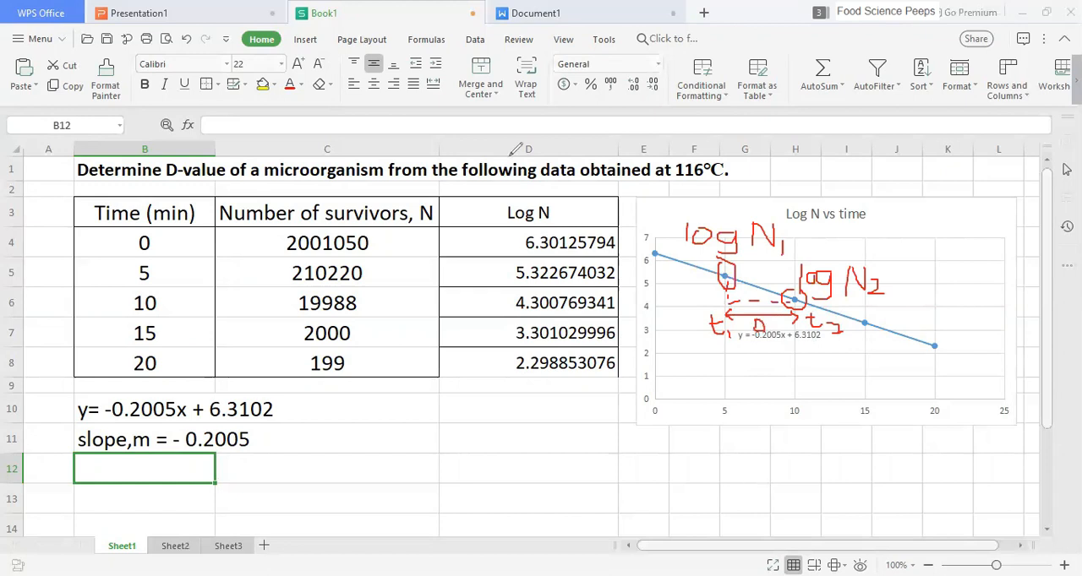
Step: Type 'm = (log N2 - log N1)/(t2-t1)' into cell D10
{"action": "left_click", "coordinate": [529, 409]}
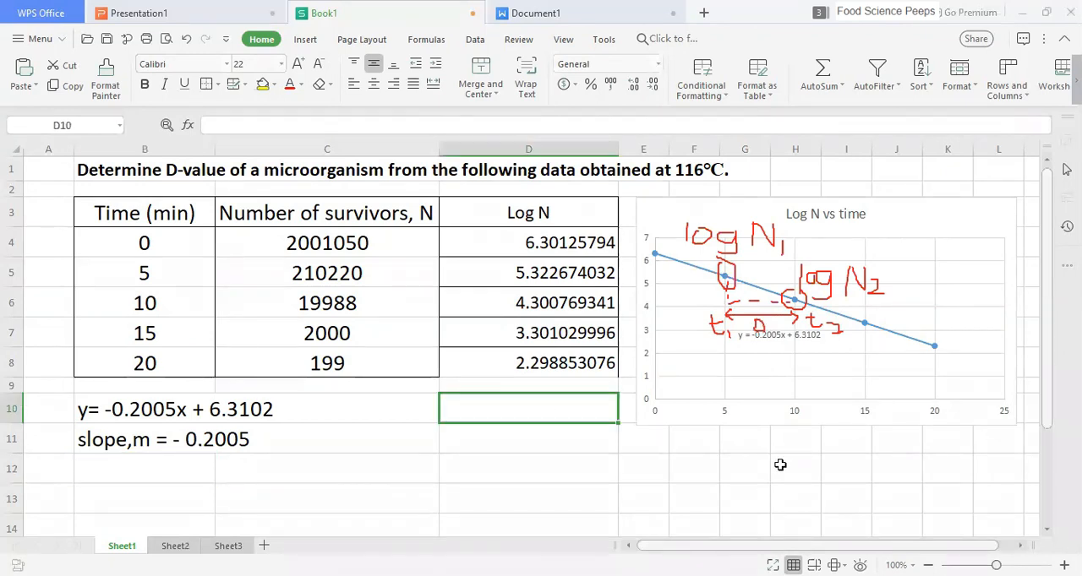
{"action": "type", "text": "log N"}
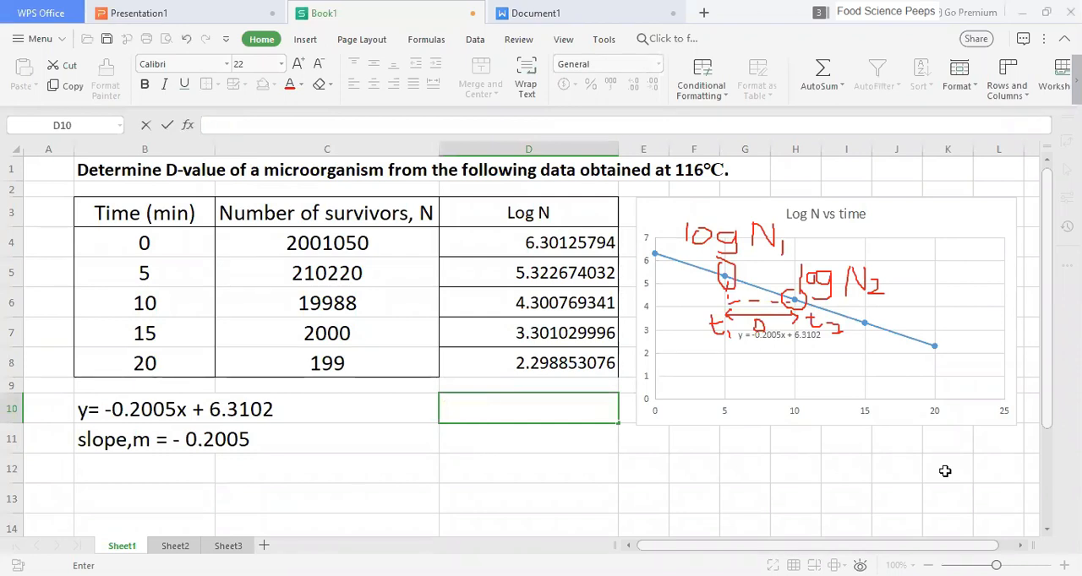
{"action": "type", "text": "m = log"}
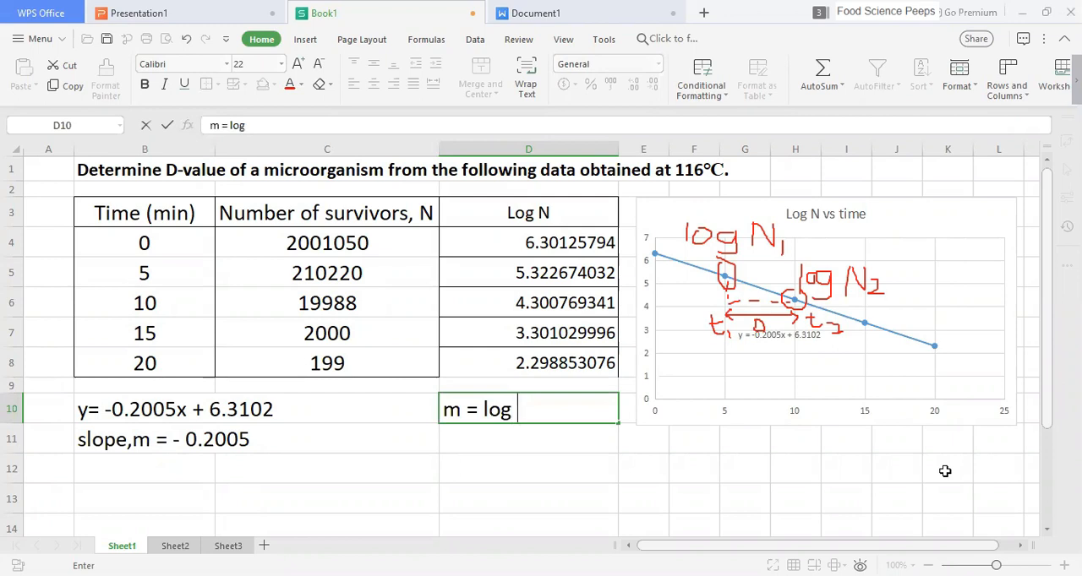
{"action": "type", "text": "("}
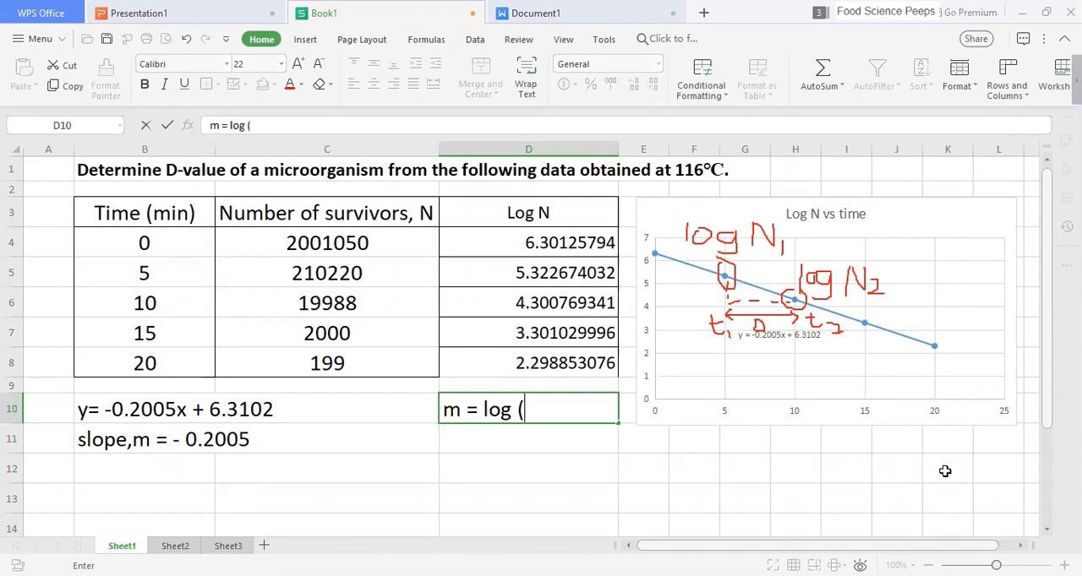
{"action": "key", "text": "backspace"}
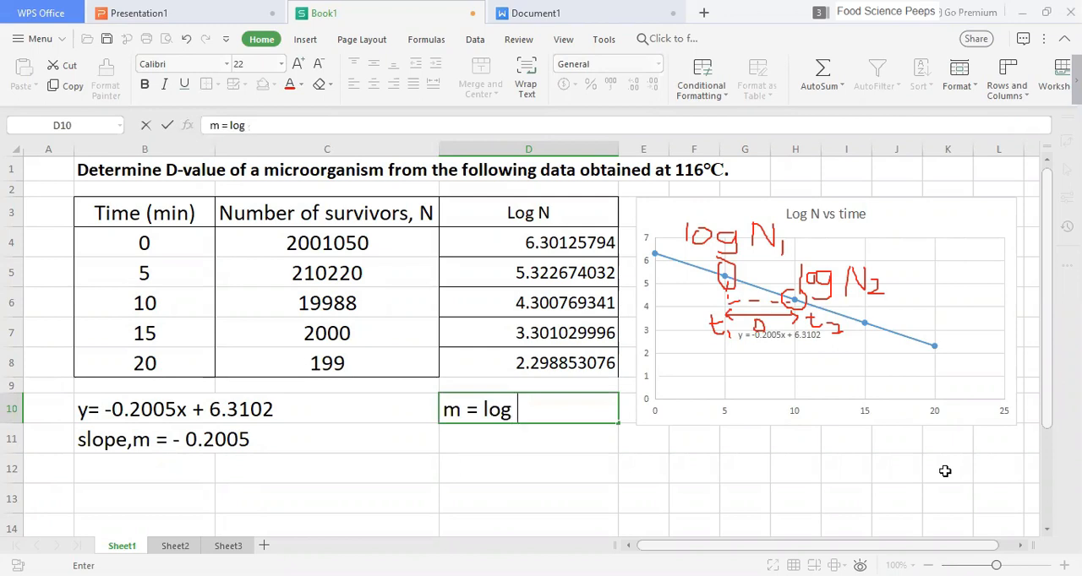
{"action": "type", "text": "N2"}
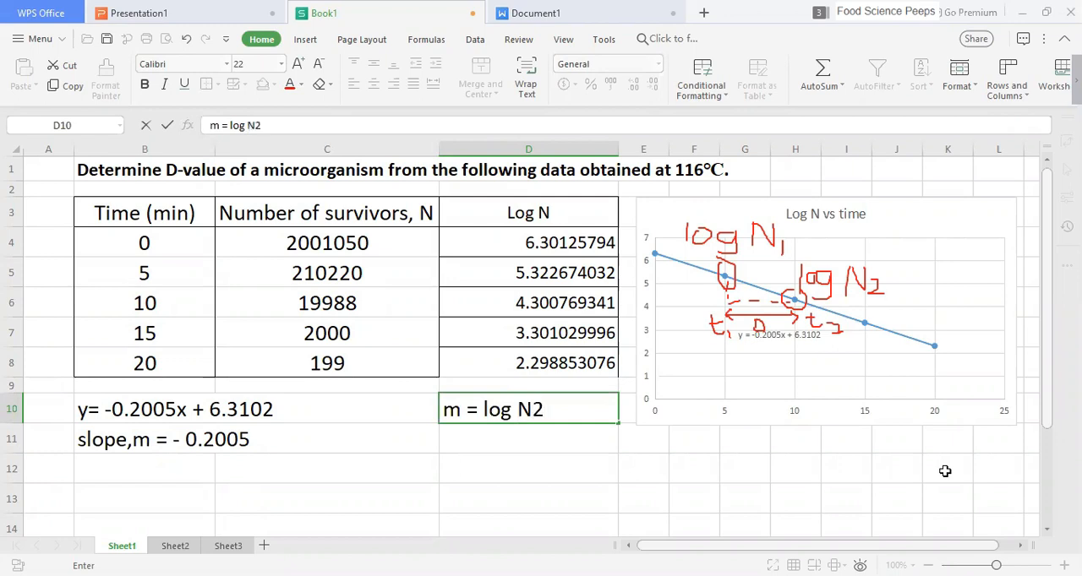
{"action": "type", "text": "- log"}
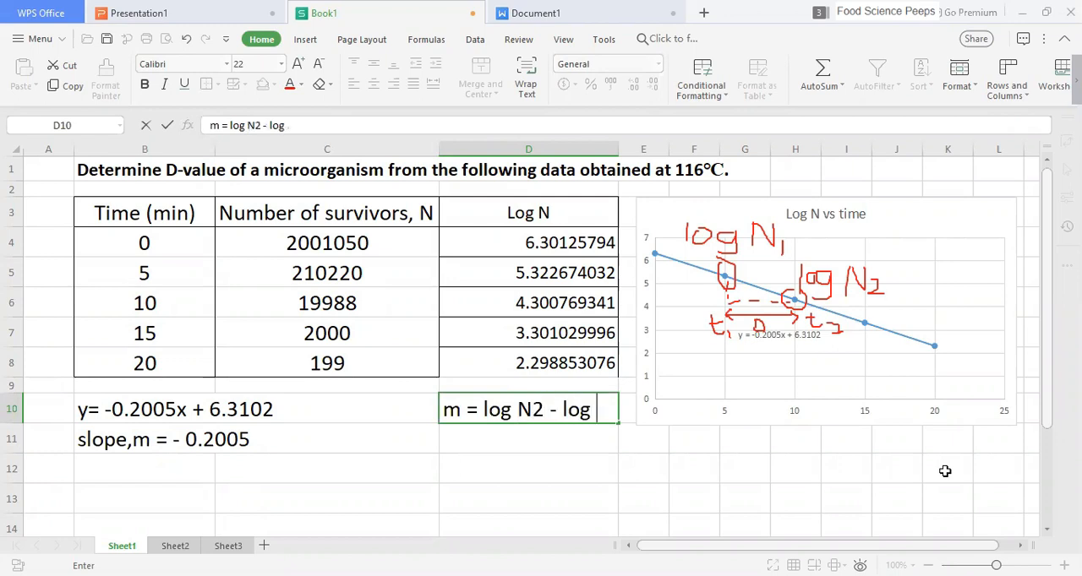
{"action": "type", "text": "N1"}
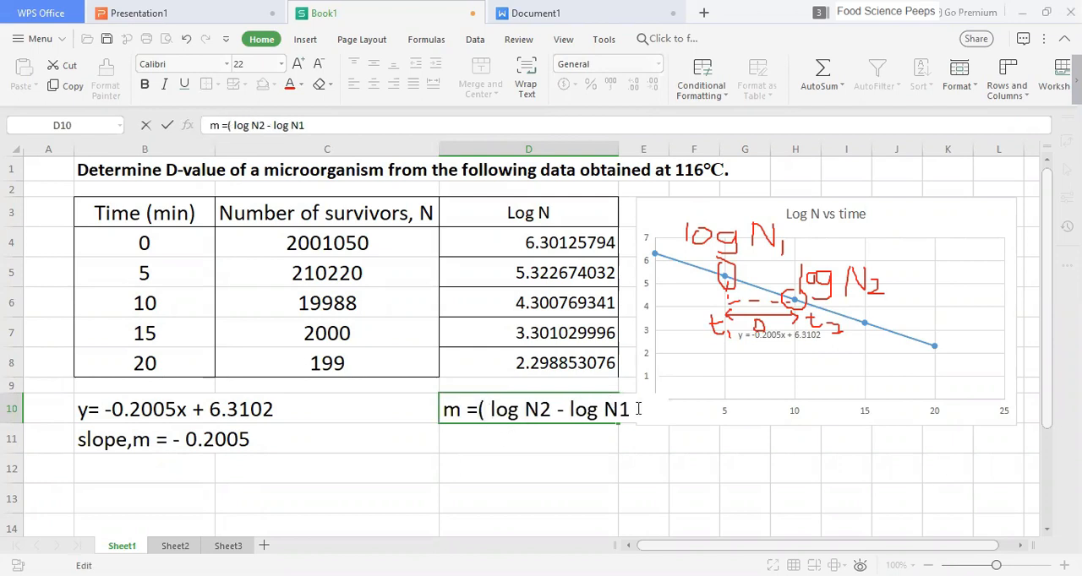
{"action": "type", "text": ")/"}
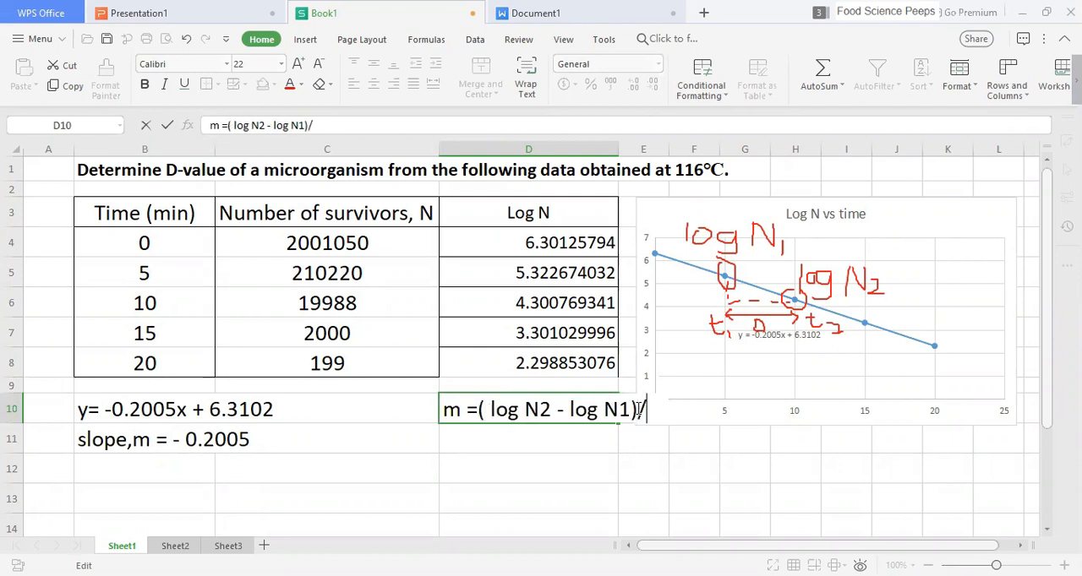
{"action": "type", "text": "("}
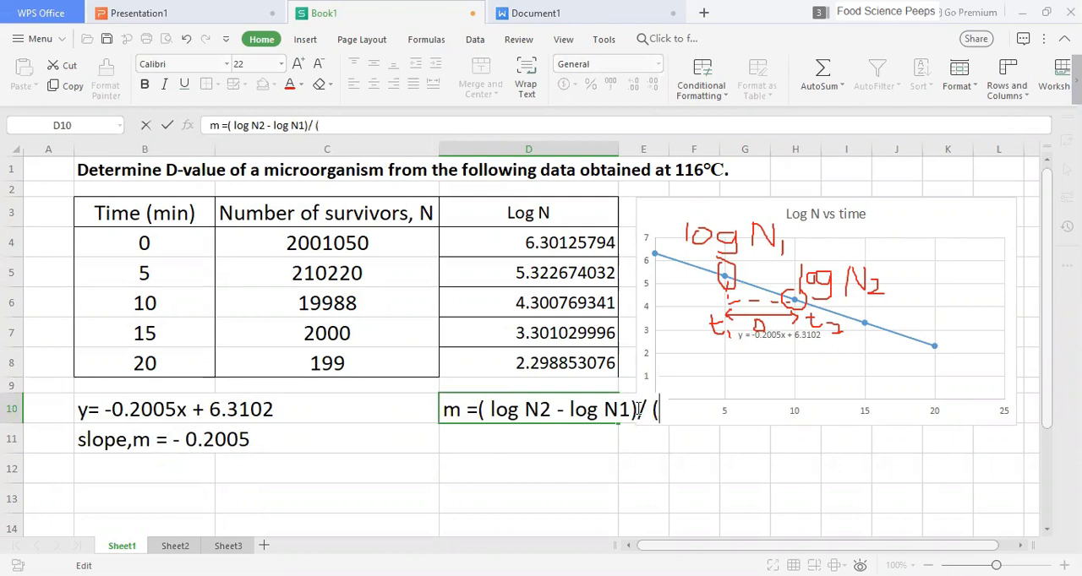
{"action": "type", "text": "t2"}
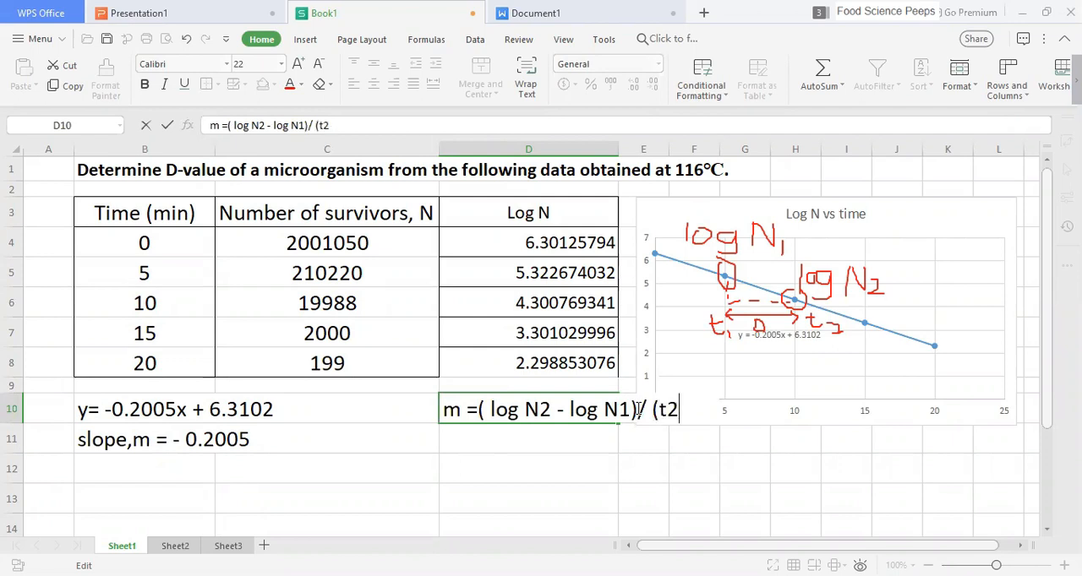
{"action": "type", "text": "-t1"}
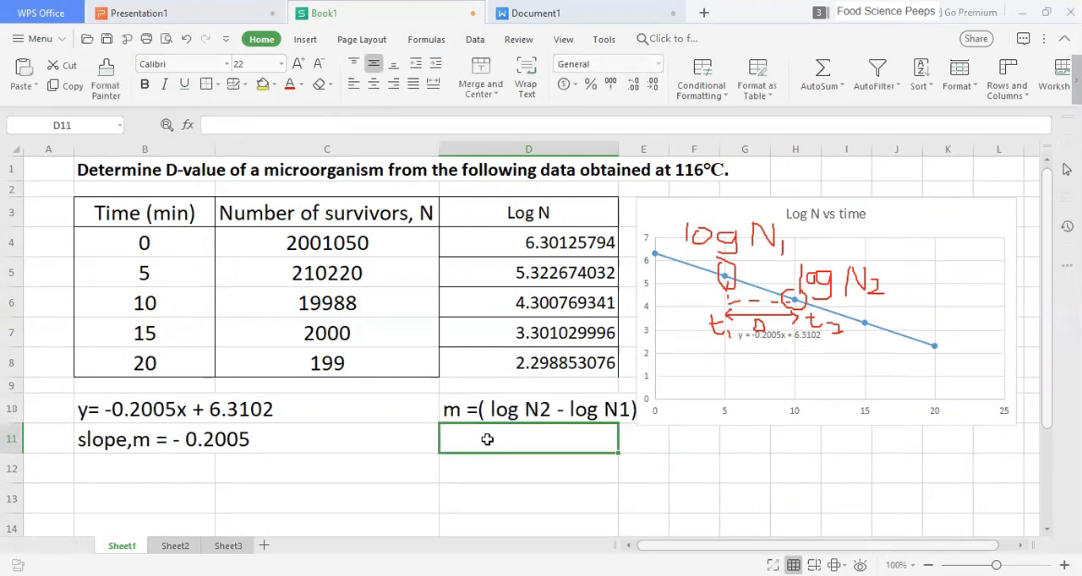
Step: Copy the slope relation into D11 and replace (t2-t1) with D
{"action": "type", "text": "m =( log N2 - log N1)/ (t2-t1)"}
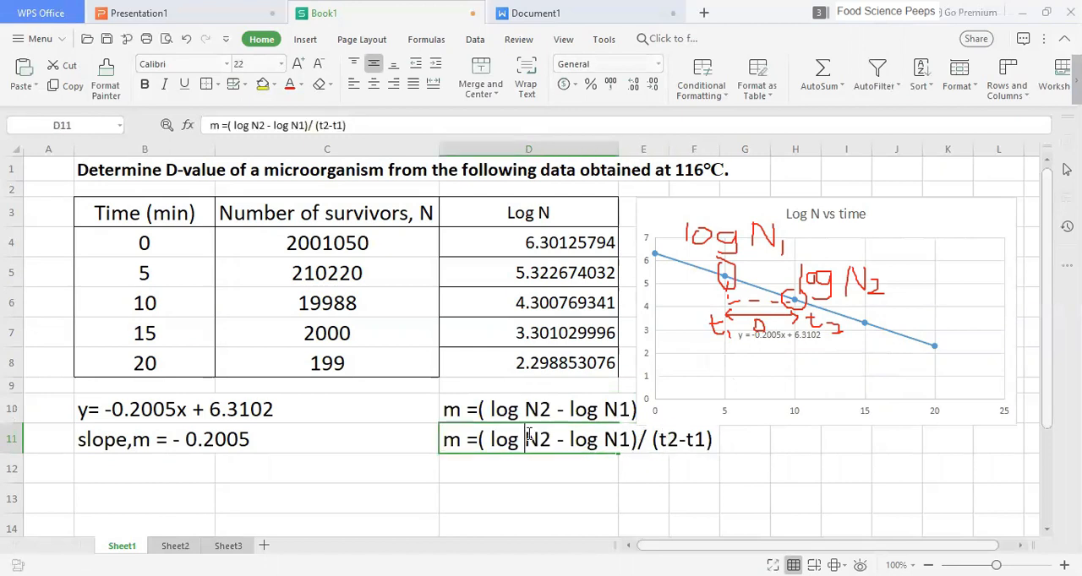
{"action": "double_click", "coordinate": [682, 440]}
{"action": "type", "text": "D"}
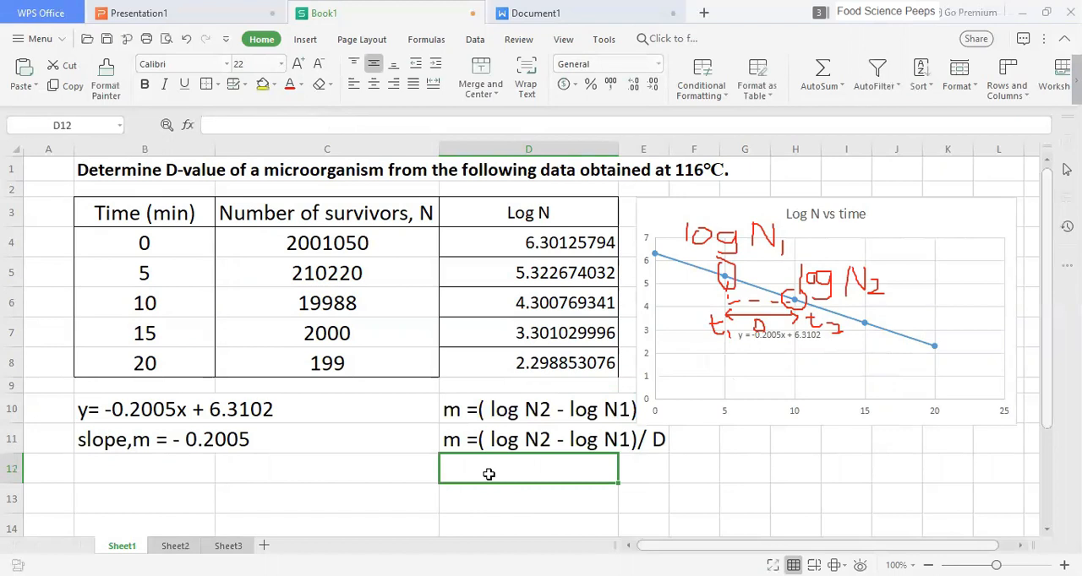
{"action": "mouse_move", "coordinate": [797, 464]}
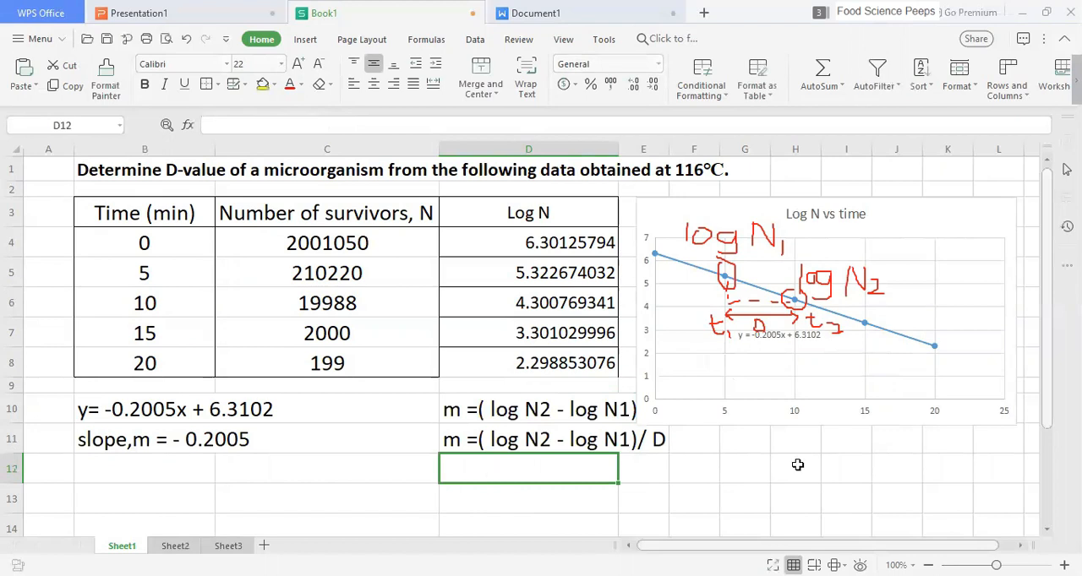
{"action": "type", "text": "D ="}
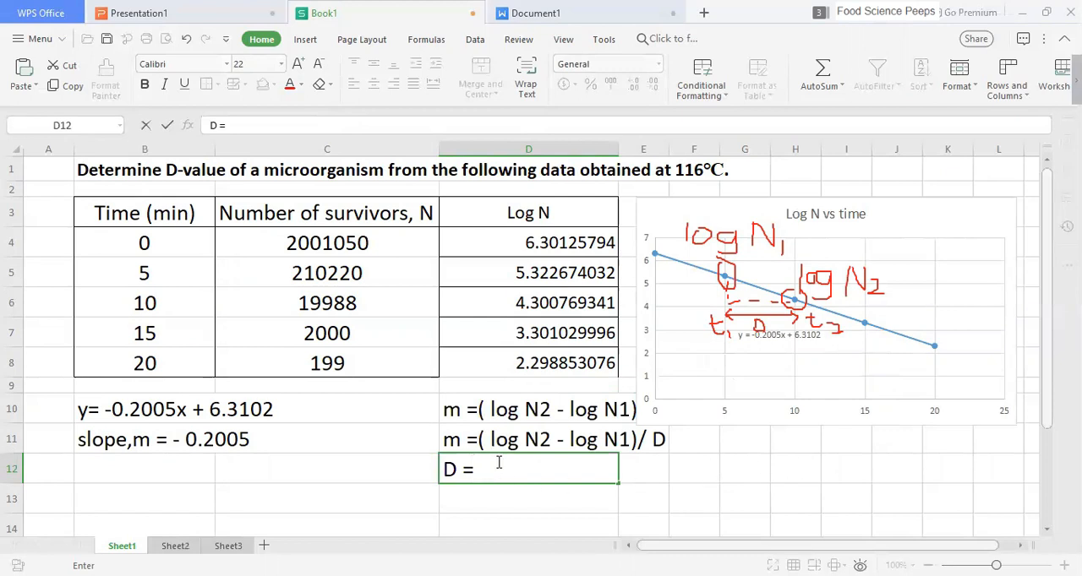
Step: Type 'D = (log N2 - log N1)/m' into D12
{"action": "type", "text": "(l"}
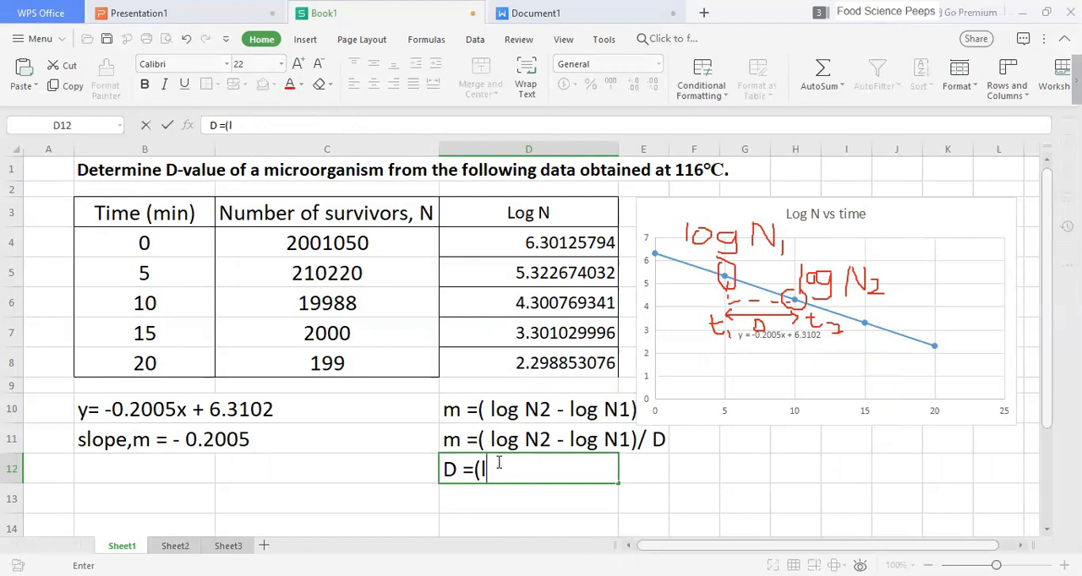
{"action": "type", "text": "og N2 -"}
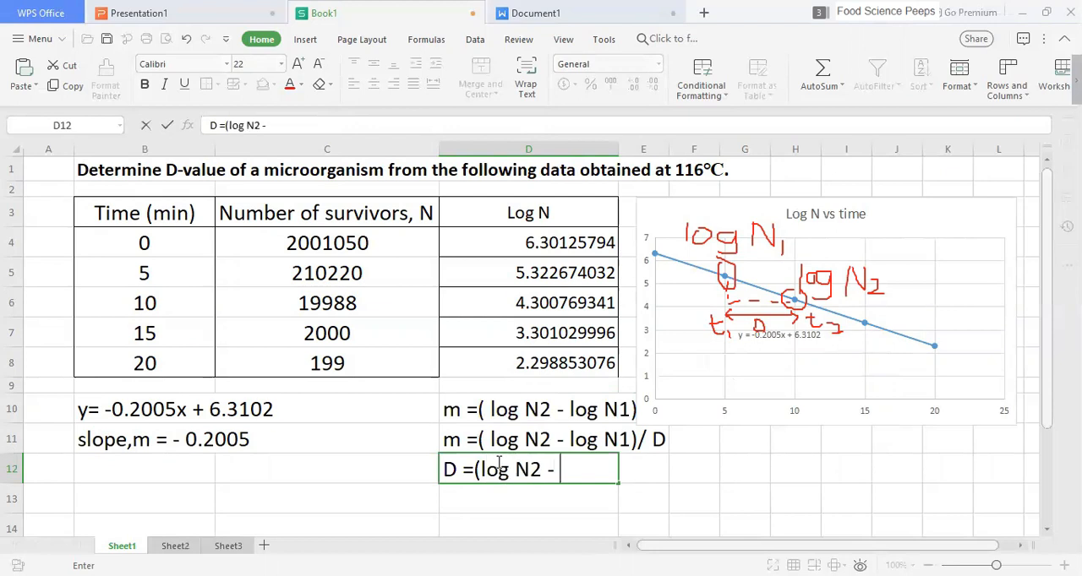
{"action": "type", "text": "log N"}
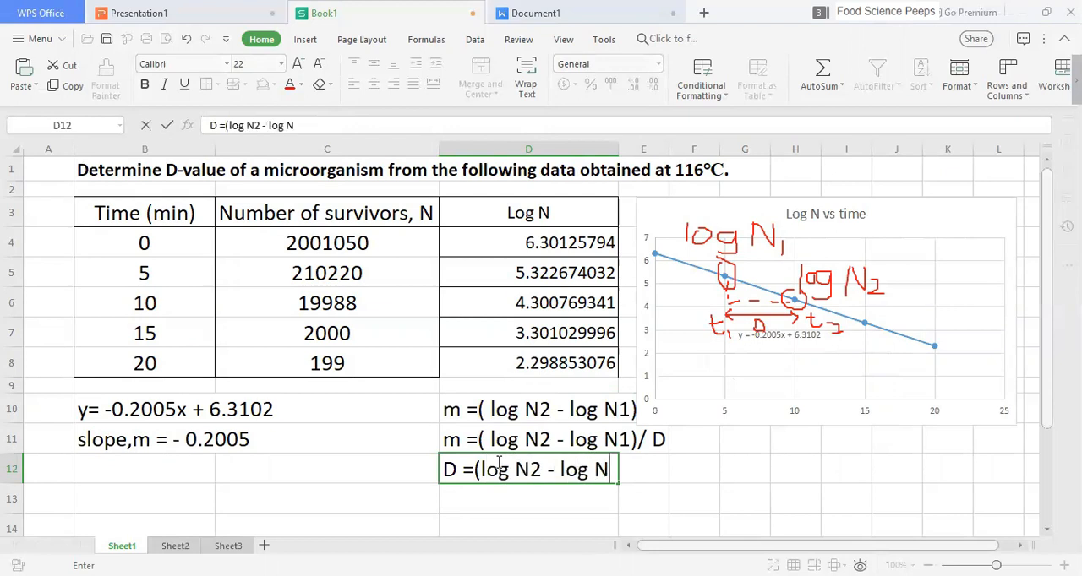
{"action": "type", "text": "1)/M"}
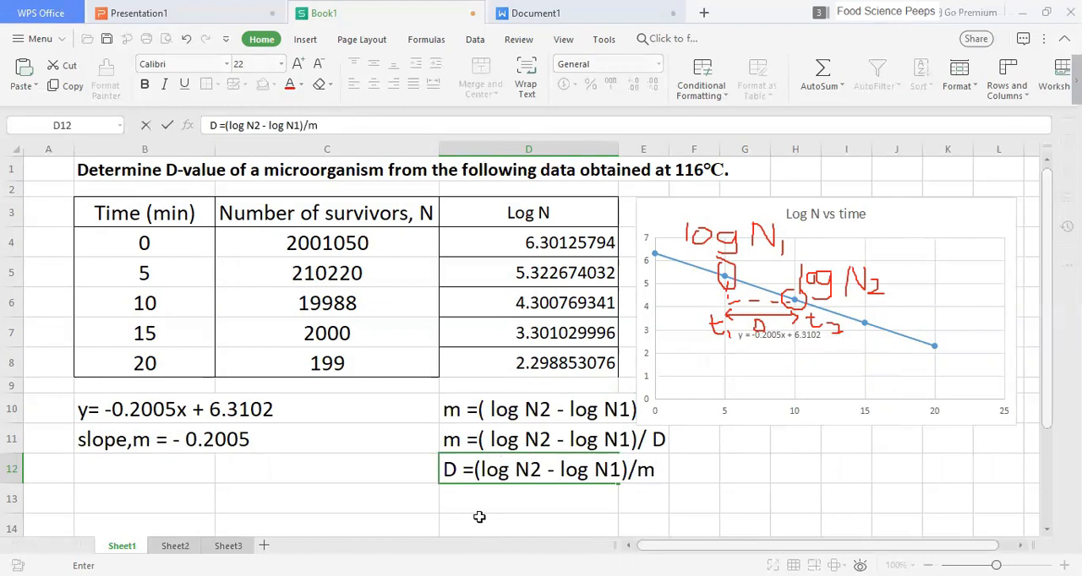
{"action": "type", "text": "D"}
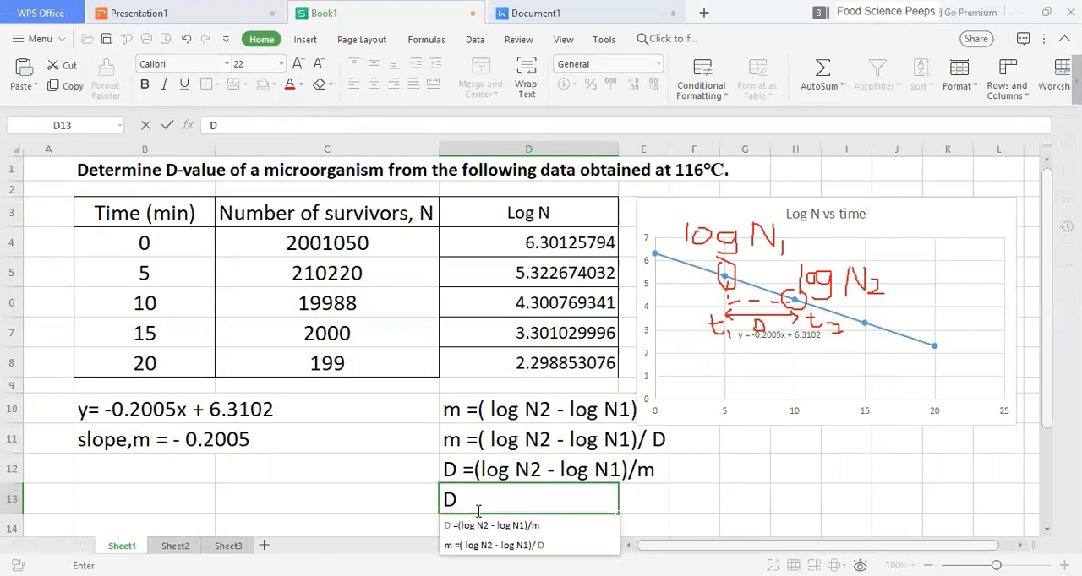
Step: Complete 'D = - [log (N1/N2)]/m' in D13
{"action": "type", "text": "="}
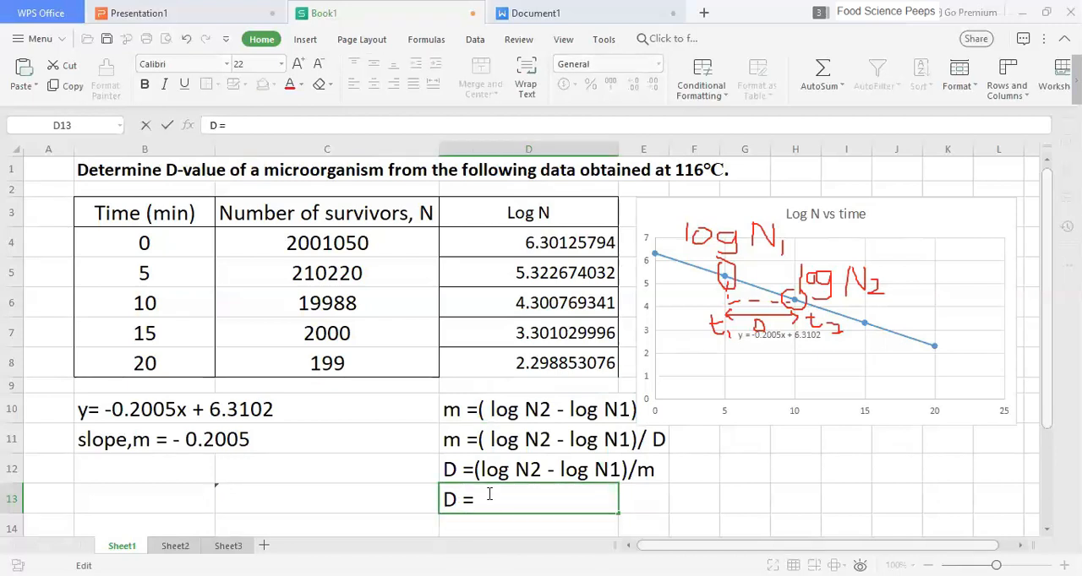
{"action": "type", "text": "L"}
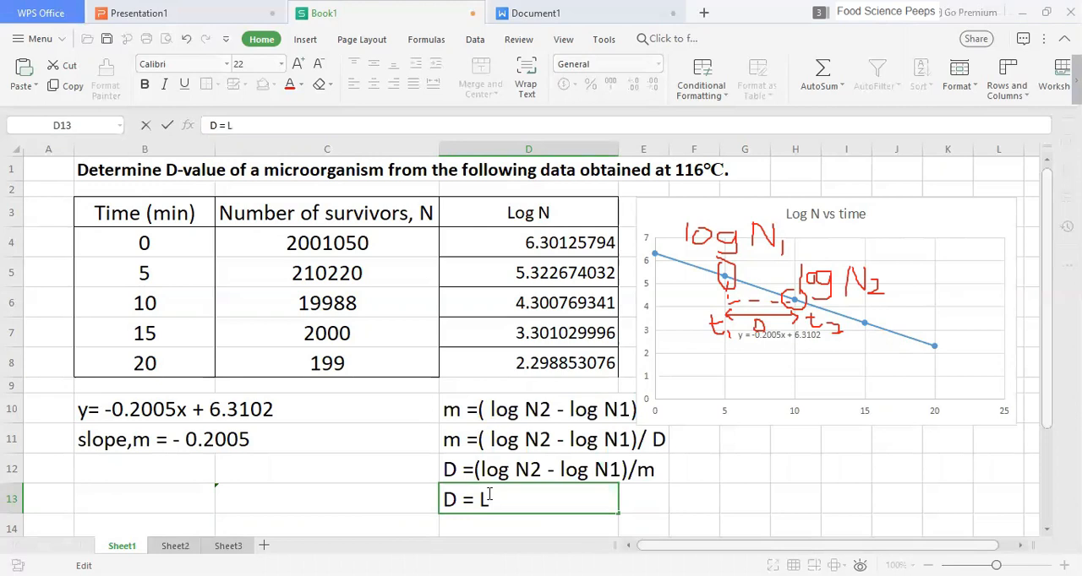
{"action": "type", "text": "og ("}
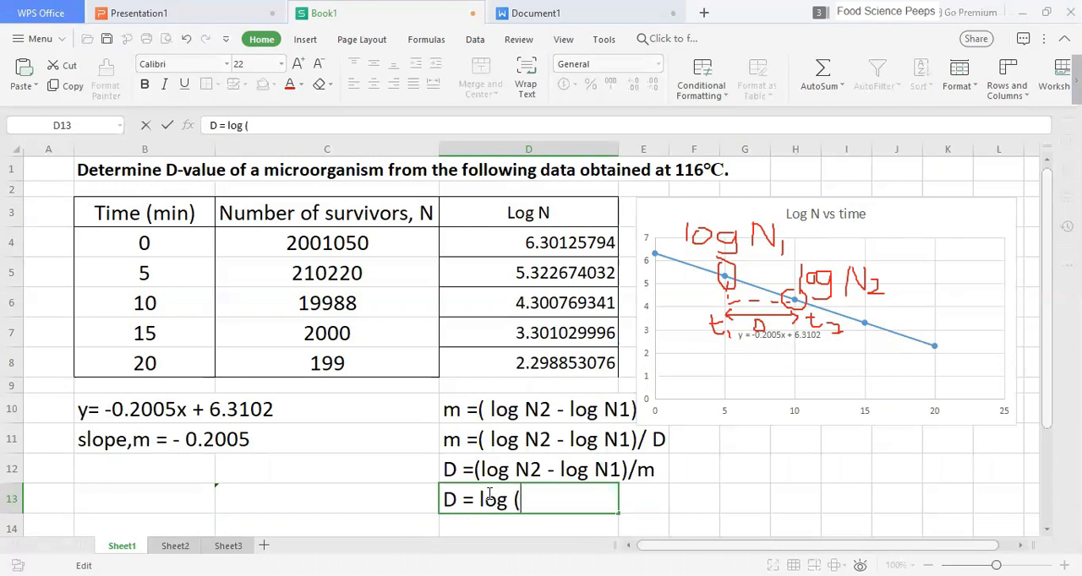
{"action": "type", "text": "N1/"}
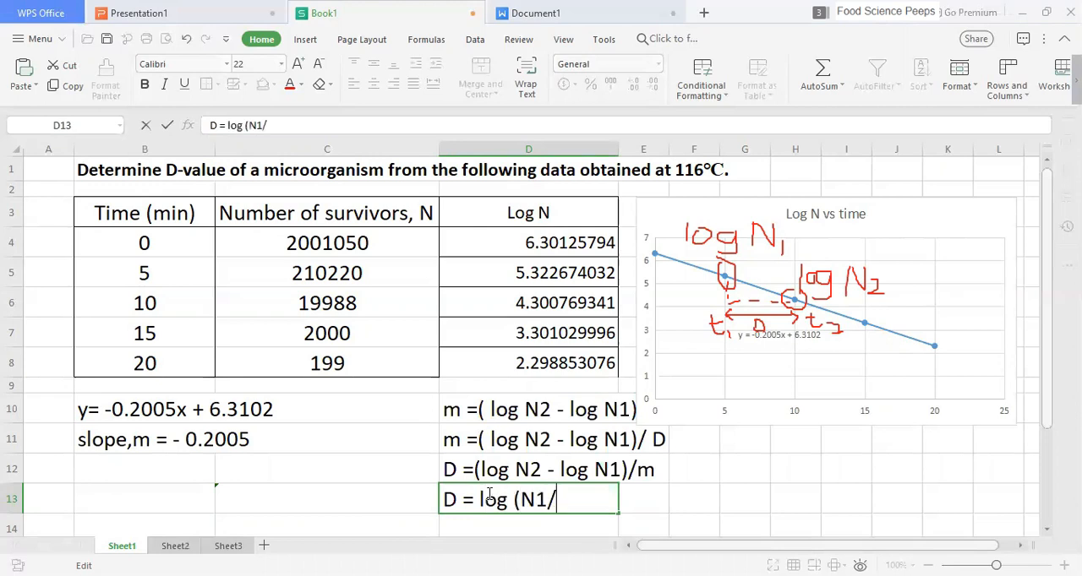
{"action": "type", "text": "N2"}
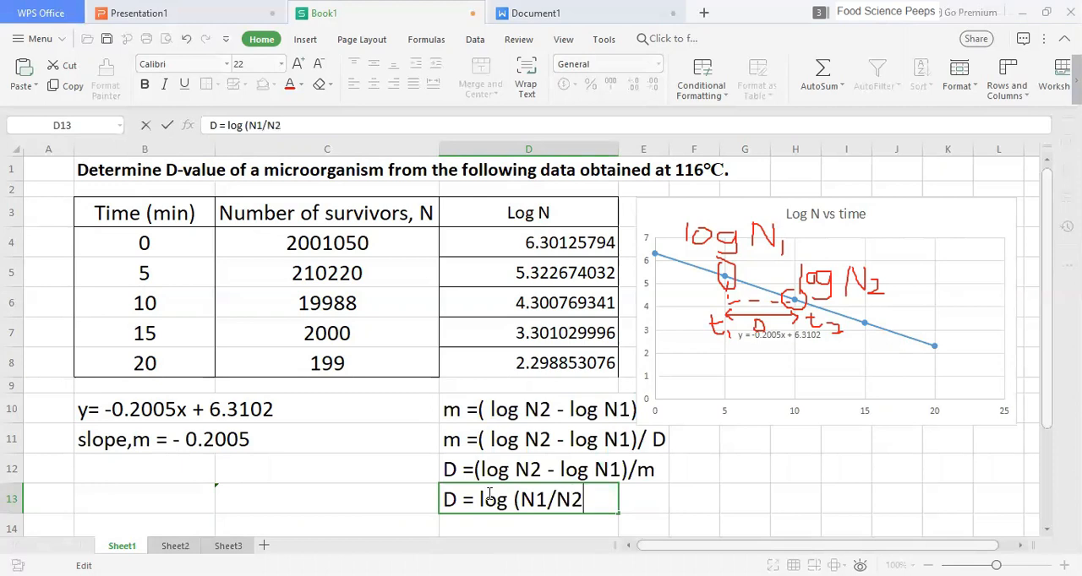
{"action": "type", "text": ")"}
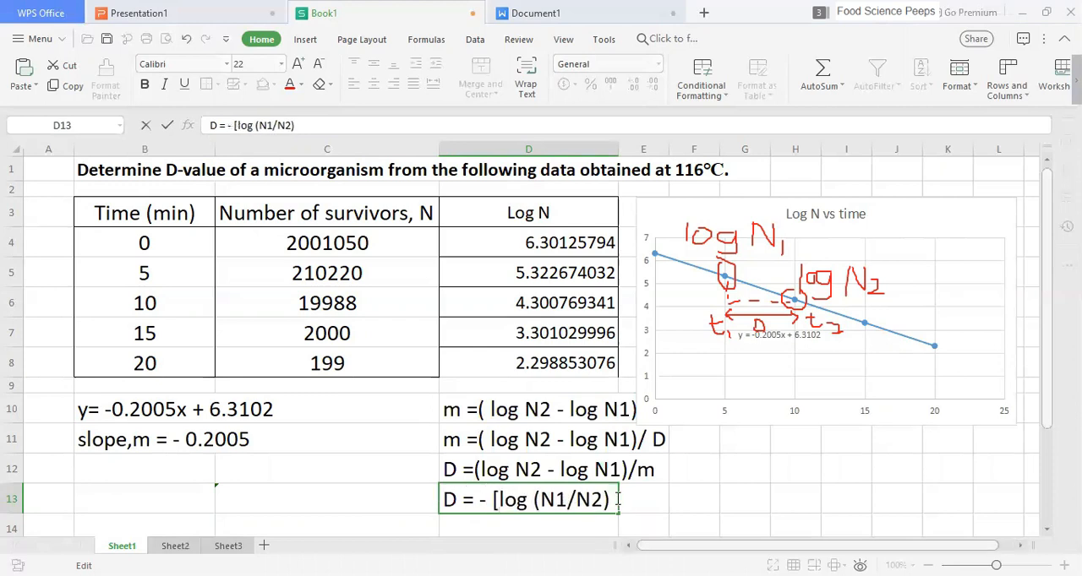
{"action": "type", "text": "/"}
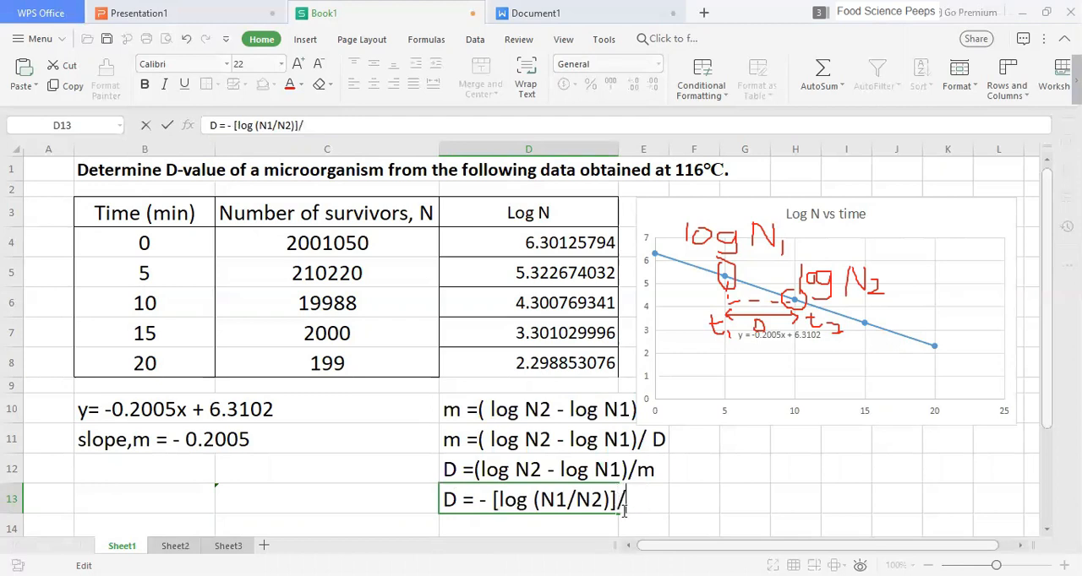
{"action": "type", "text": "m"}
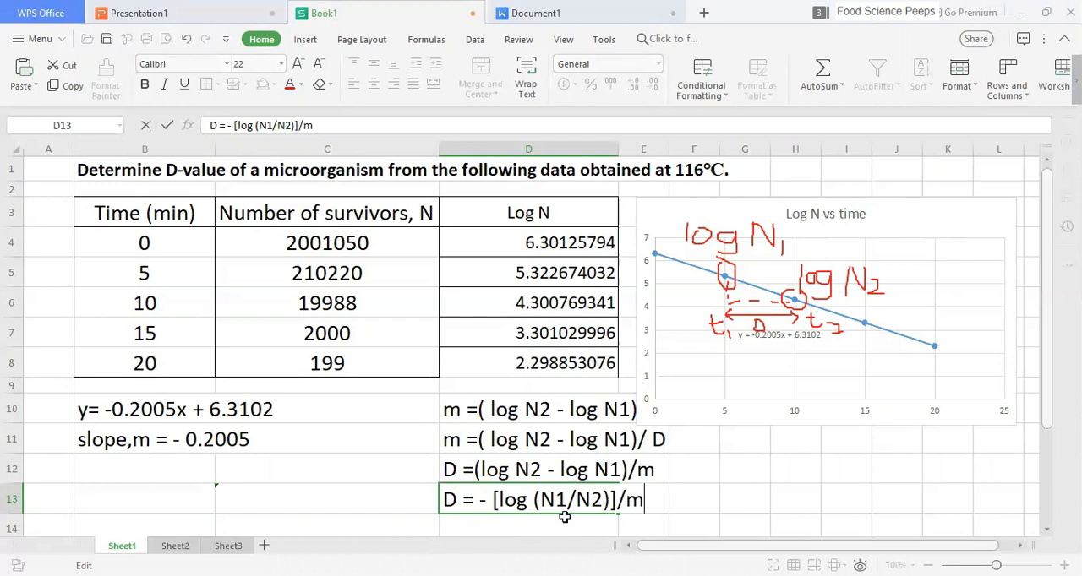
{"action": "mouse_move", "coordinate": [546, 524]}
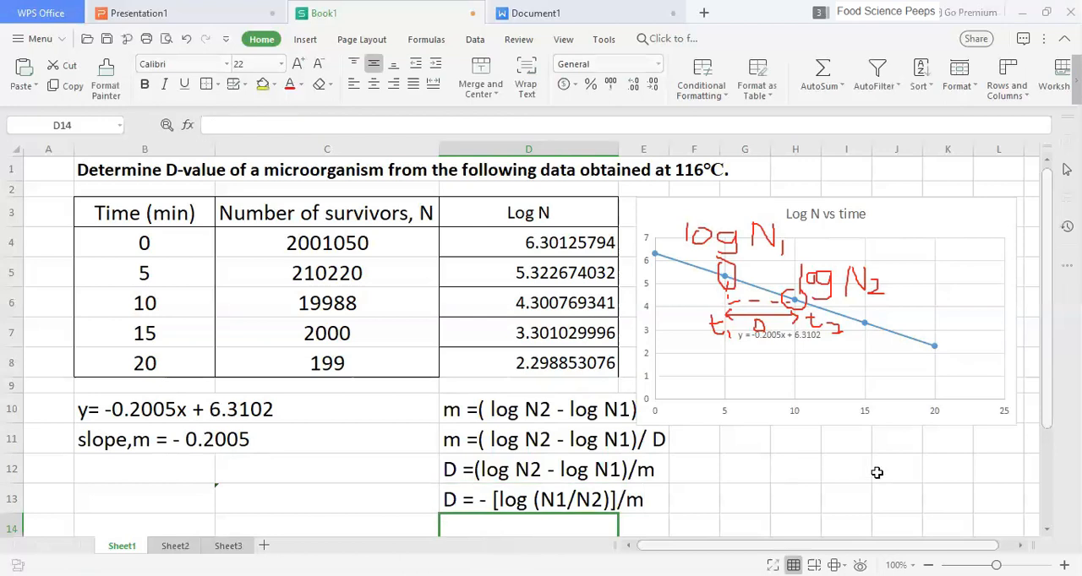
Step: Type 'D= -1/m' in D14, then select cell B12
{"action": "type", "text": "D="}
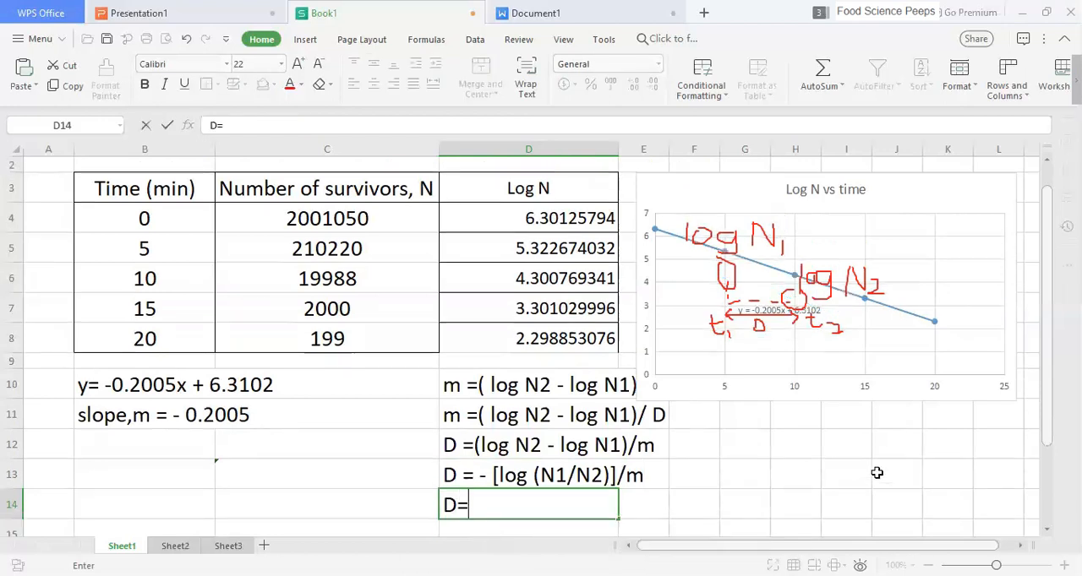
{"action": "type", "text": "-"}
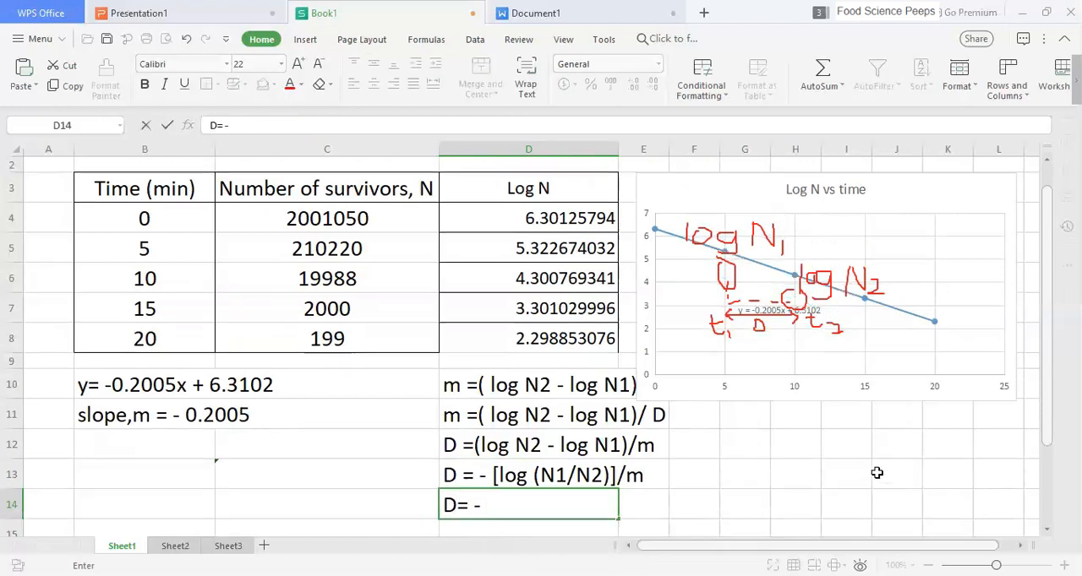
{"action": "type", "text": "1"}
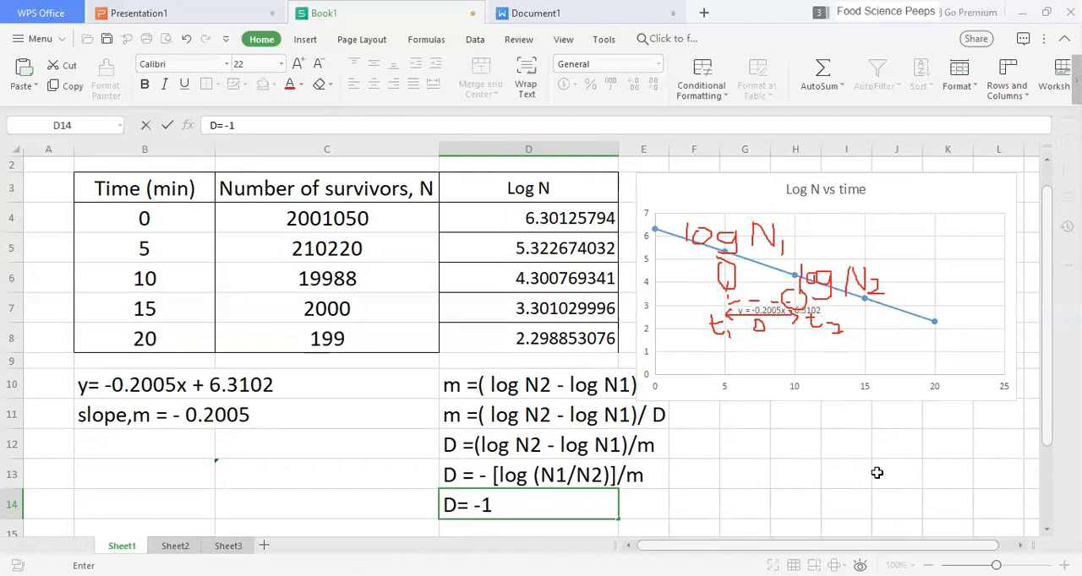
{"action": "type", "text": "/m"}
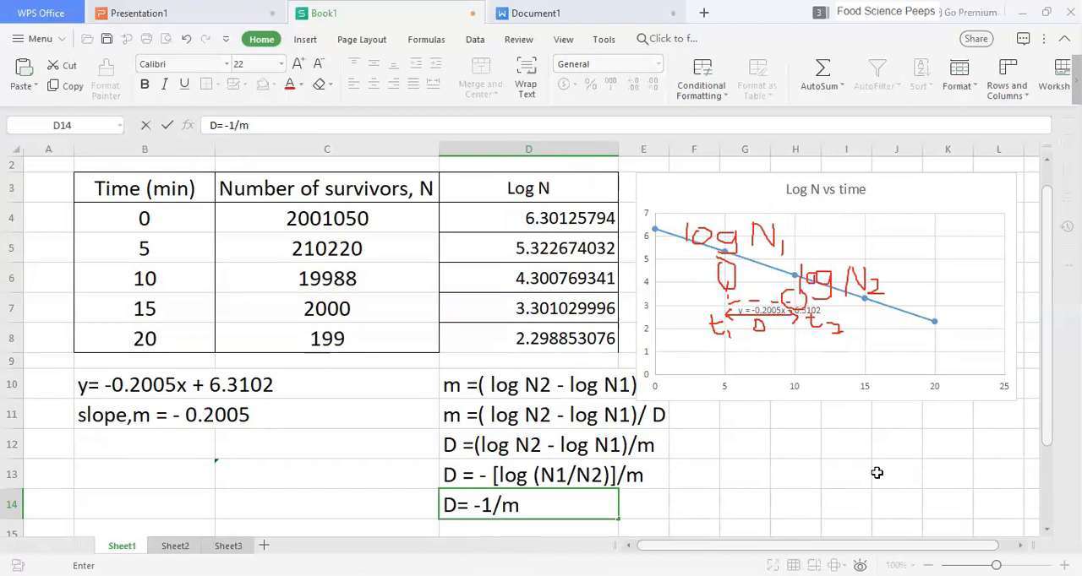
{"action": "left_click", "coordinate": [143, 445]}
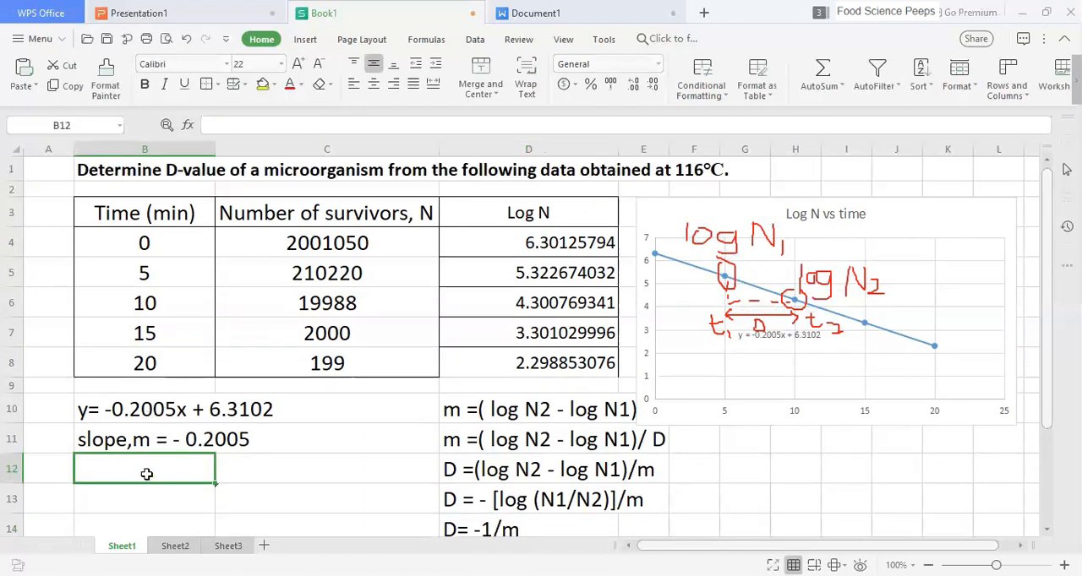
Step: Enter 'D = -1/(-0.2005)' in B12
{"action": "type", "text": "D"}
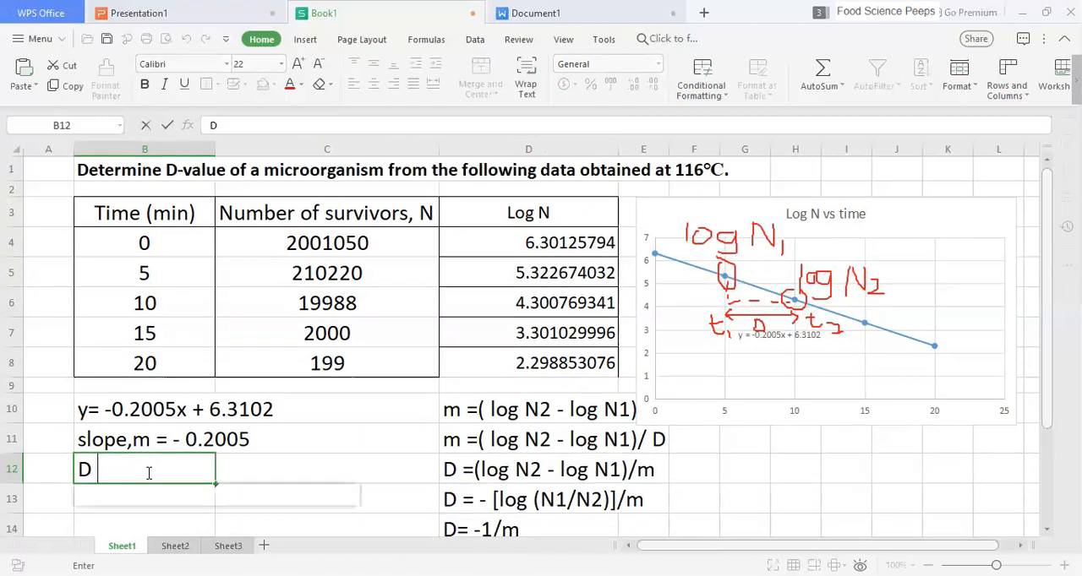
{"action": "type", "text": "="}
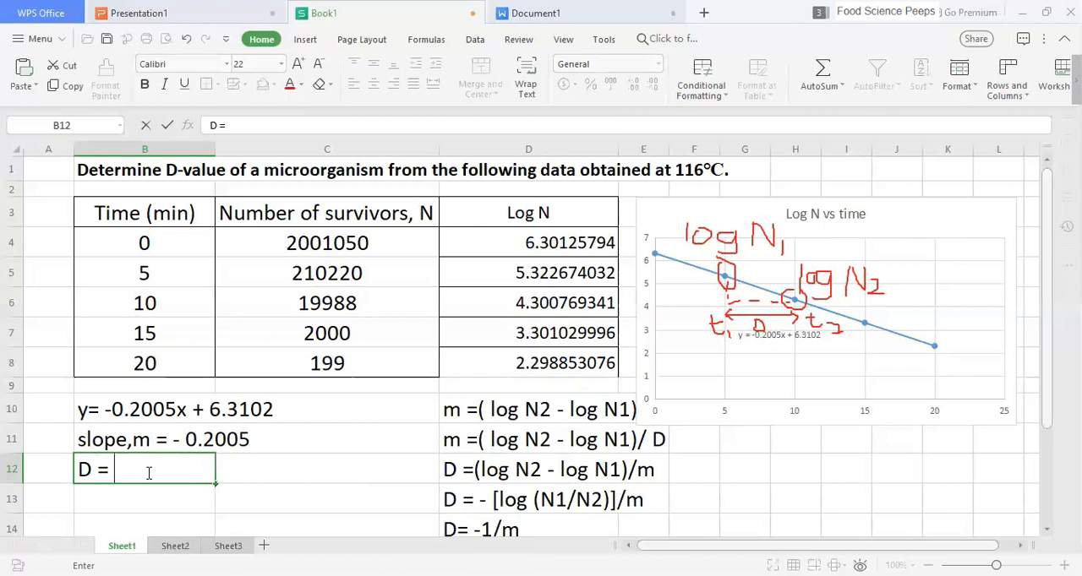
{"action": "type", "text": "-1"}
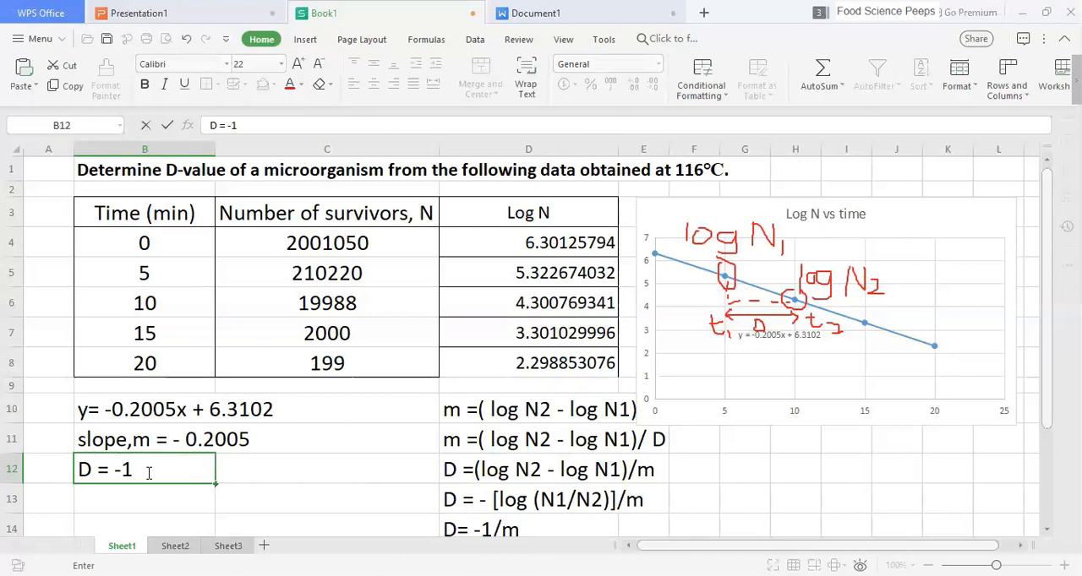
{"action": "type", "text": "/(-0"}
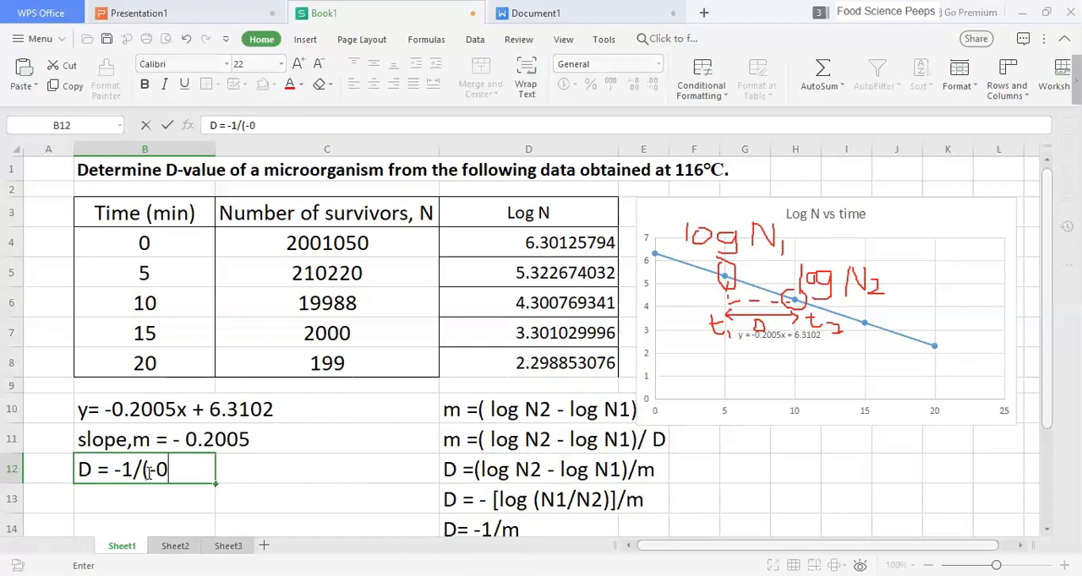
{"action": "type", "text": ".2005)"}
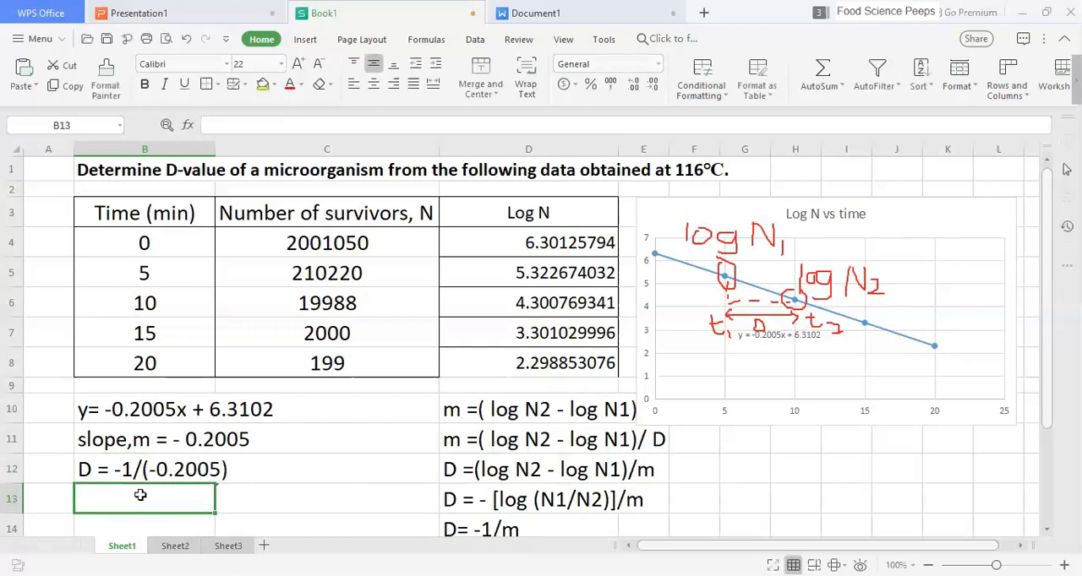
Step: Enter the result 'D = 4.99 min' in B13
{"action": "type", "text": "D = 4."}
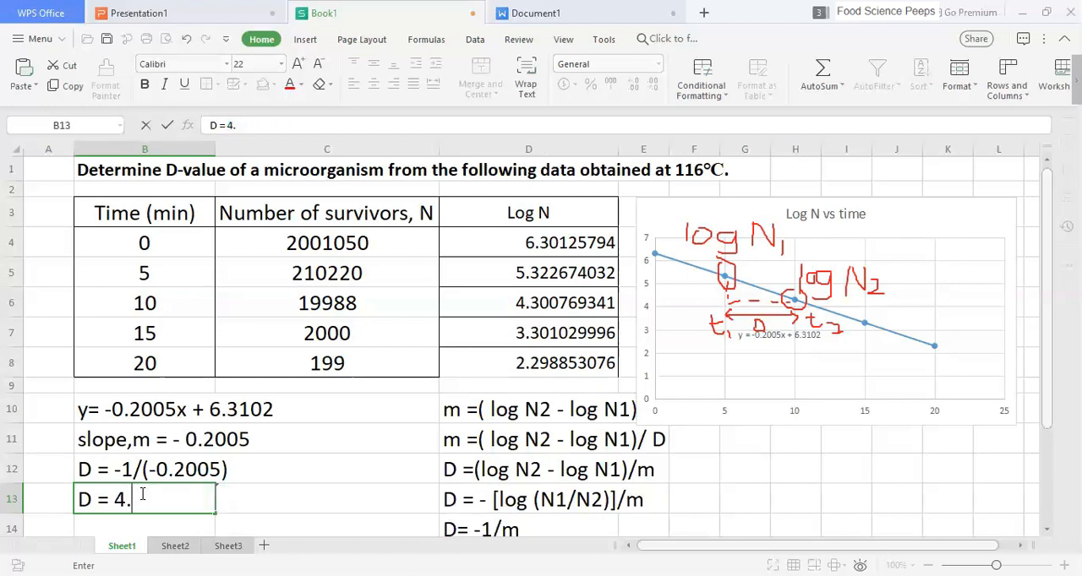
{"action": "type", "text": "99"}
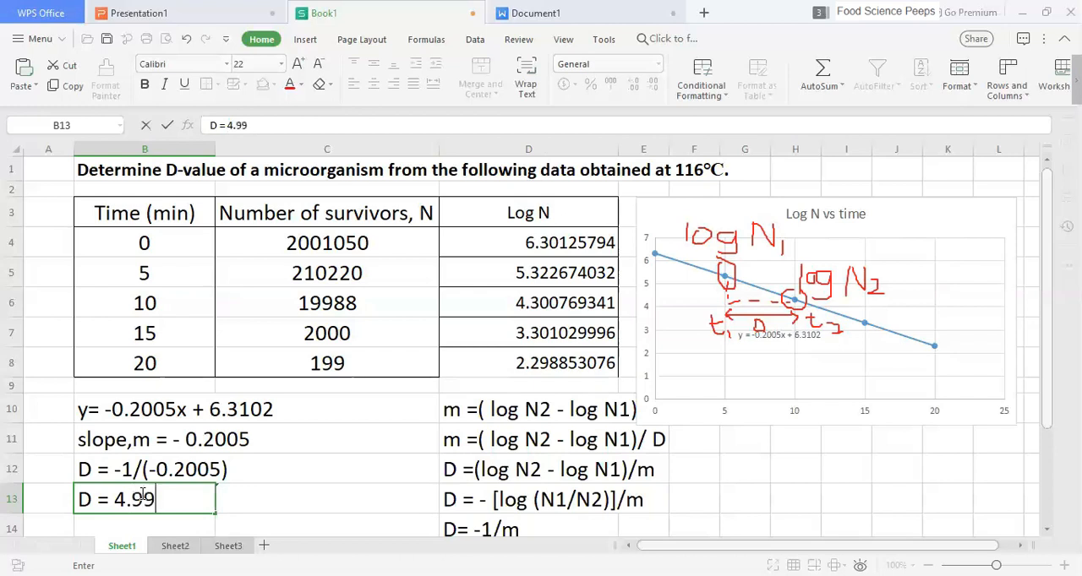
{"action": "type", "text": "min"}
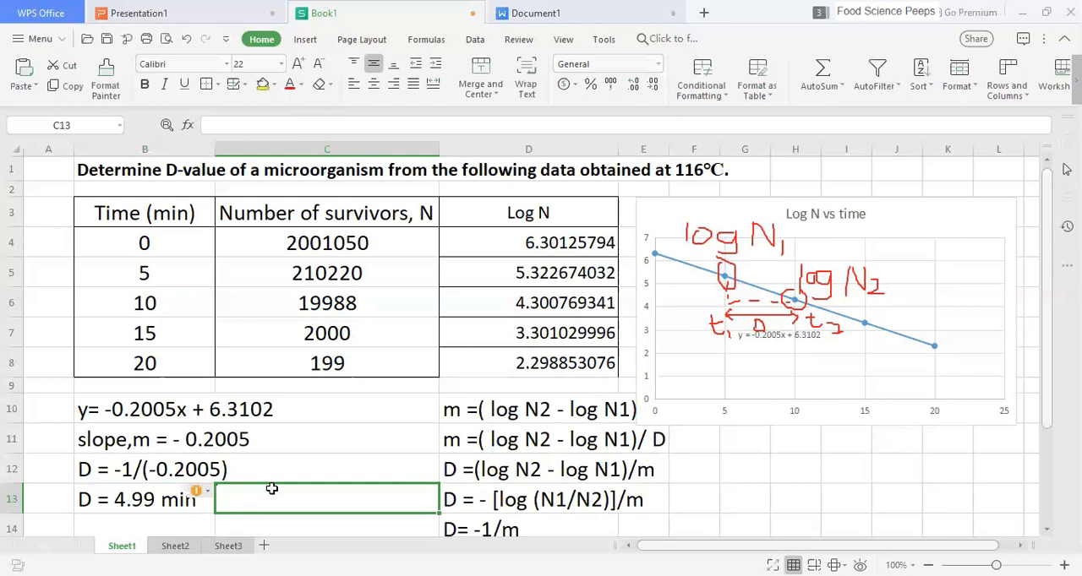
{"action": "mouse_move", "coordinate": [405, 489]}
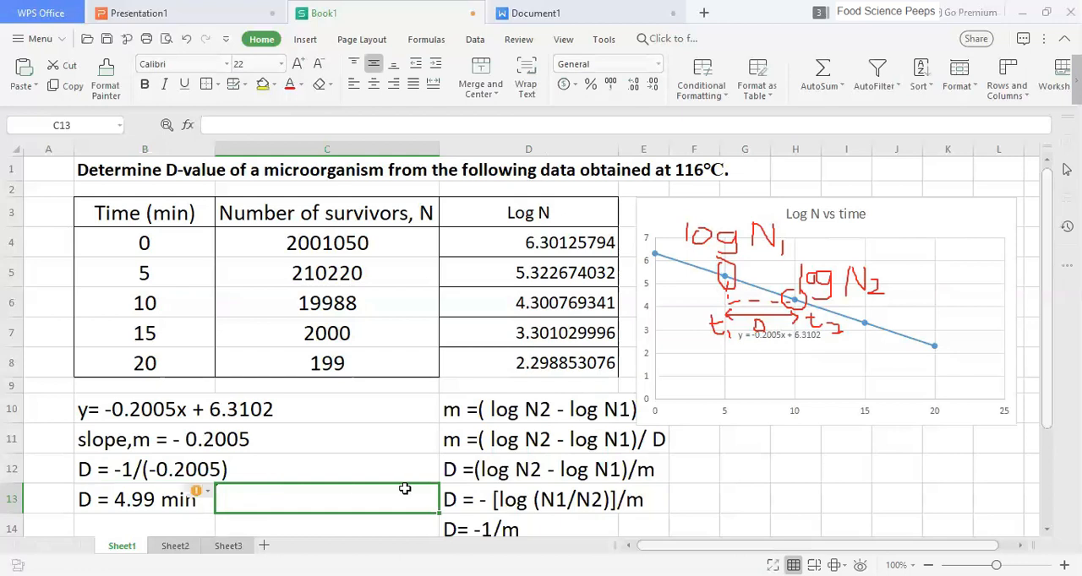
{"action": "left_click", "coordinate": [174, 545]}
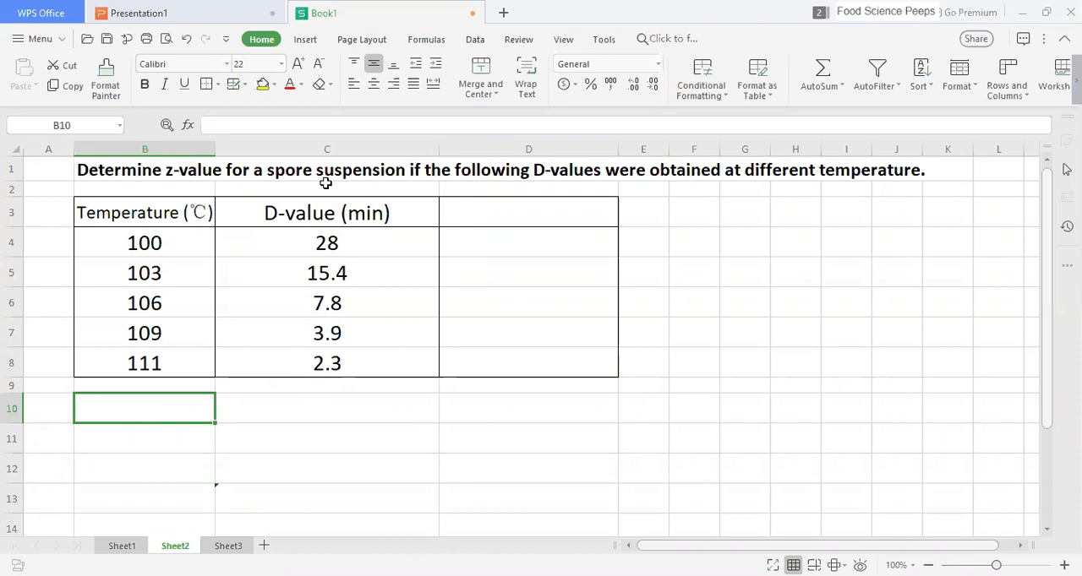
{"action": "mouse_move", "coordinate": [732, 192]}
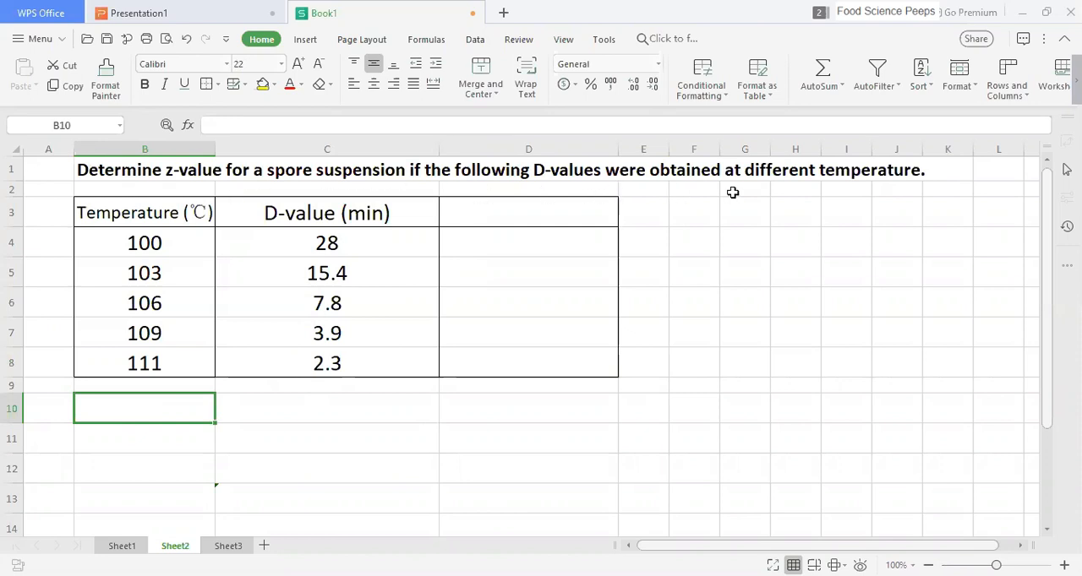
{"action": "mouse_move", "coordinate": [264, 282]}
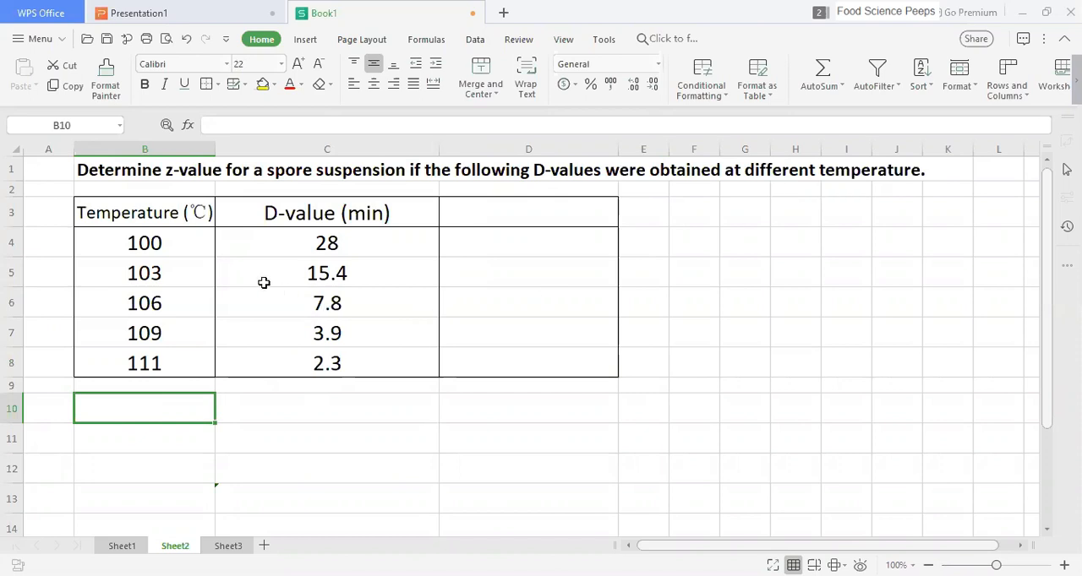
{"action": "mouse_move", "coordinate": [373, 249]}
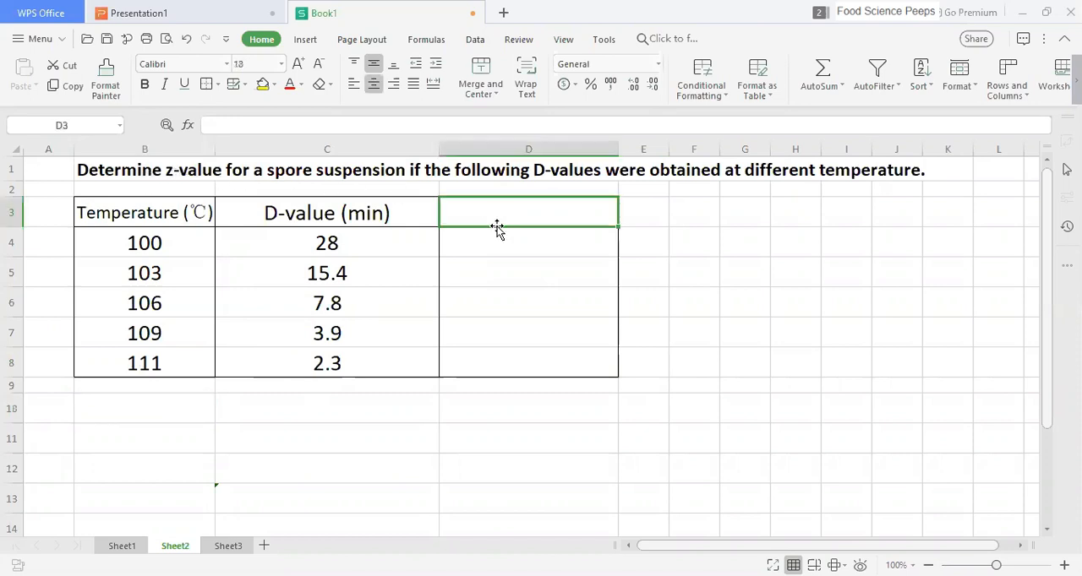
Step: Head the column 'Log D', enter =LOG(C4) in D4 and fill it down to D8
{"action": "type", "text": "Log D"}
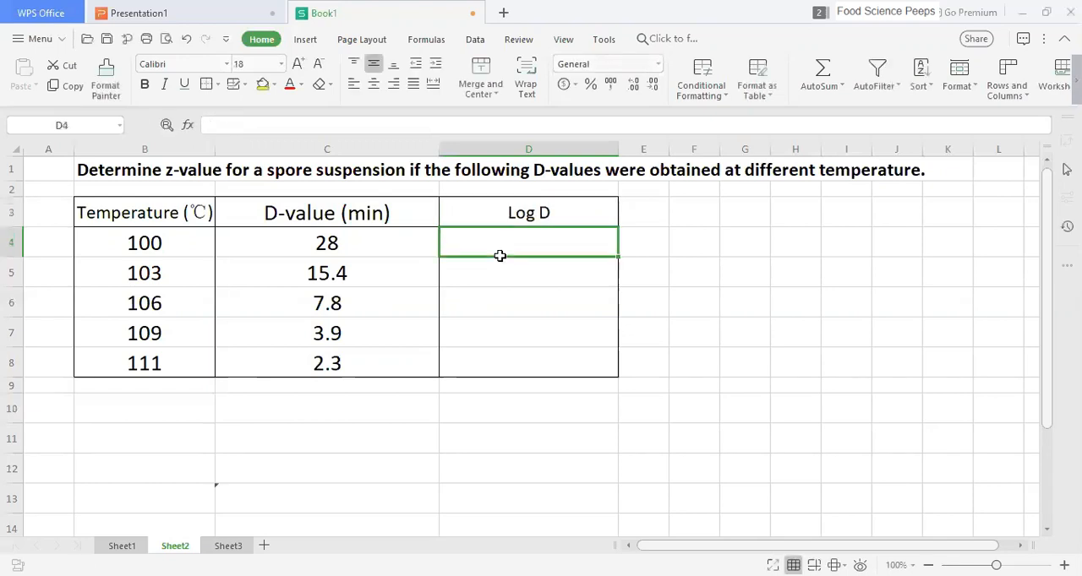
{"action": "type", "text": "=LOG(C4"}
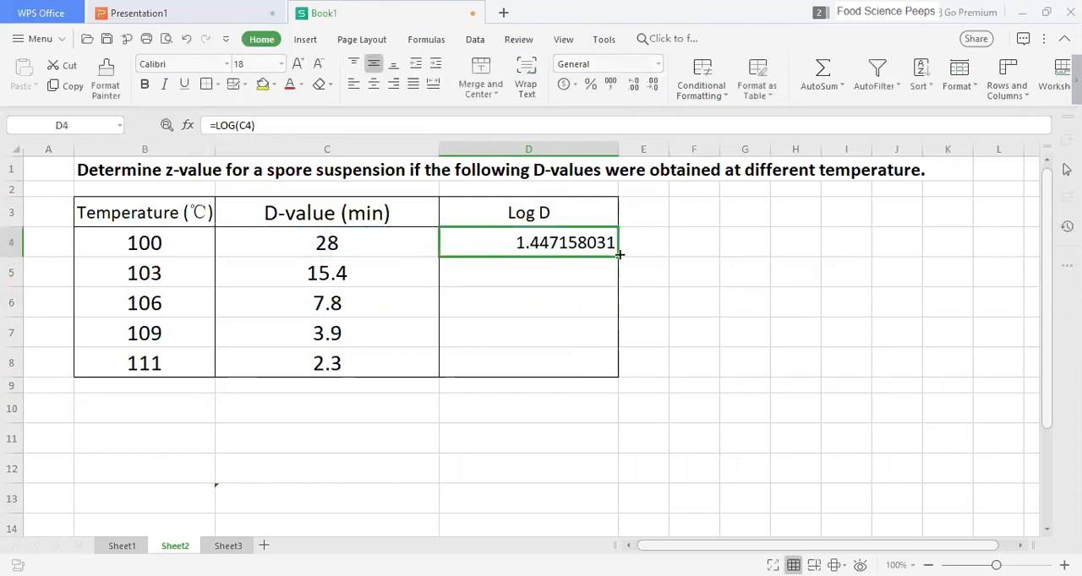
{"action": "left_click_drag", "start_coordinate": [619, 254], "coordinate": [619, 364]}
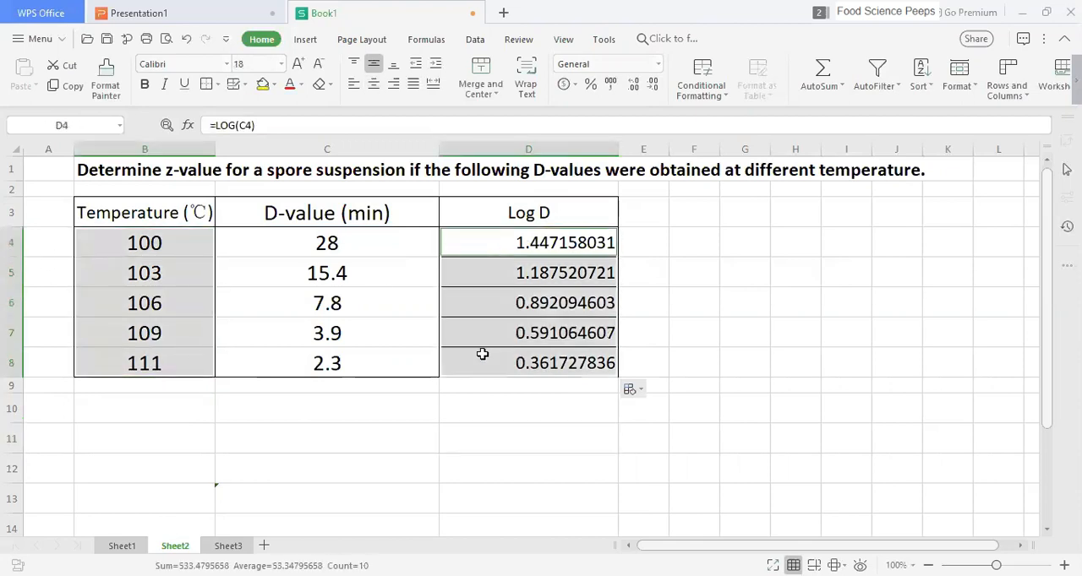
Step: Insert a line chart of B4:B8 against D4:D8, titled 'Log D vs temperature'
{"action": "left_click", "coordinate": [306, 39]}
{"action": "type", "text": "Log D vs t"}
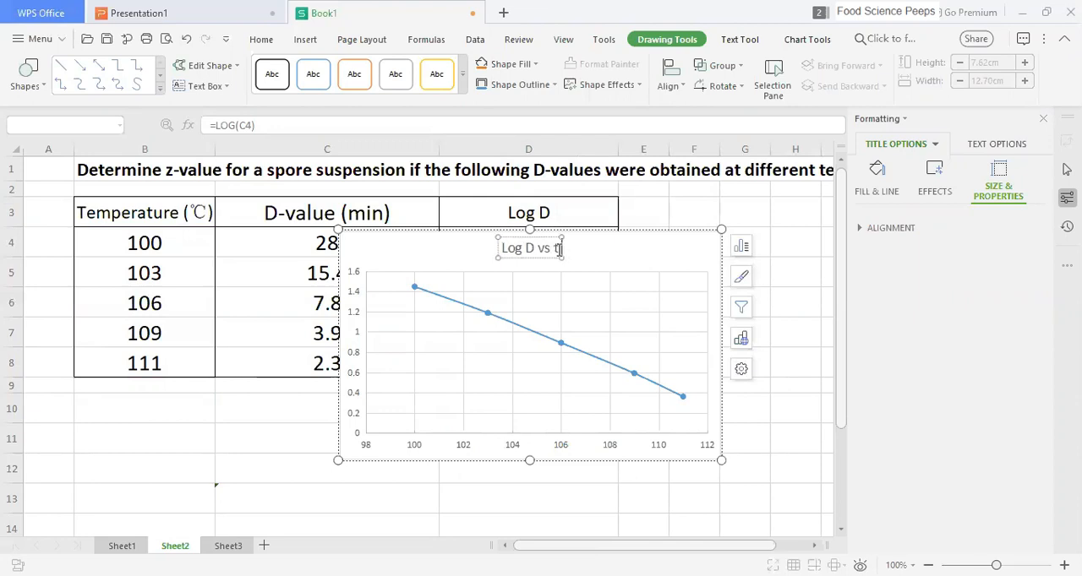
{"action": "type", "text": "emperature"}
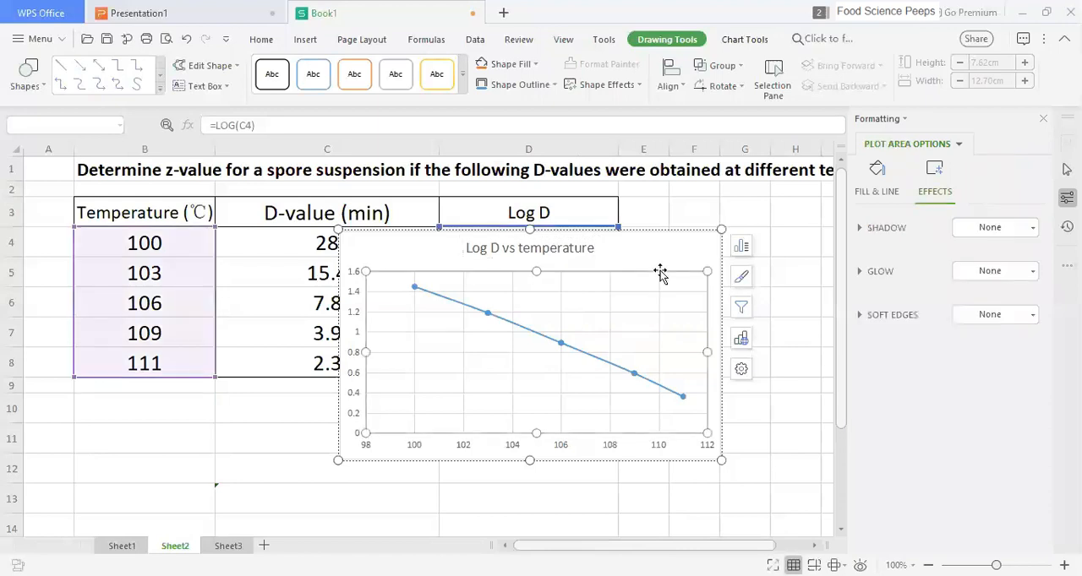
{"action": "left_click", "coordinate": [632, 372]}
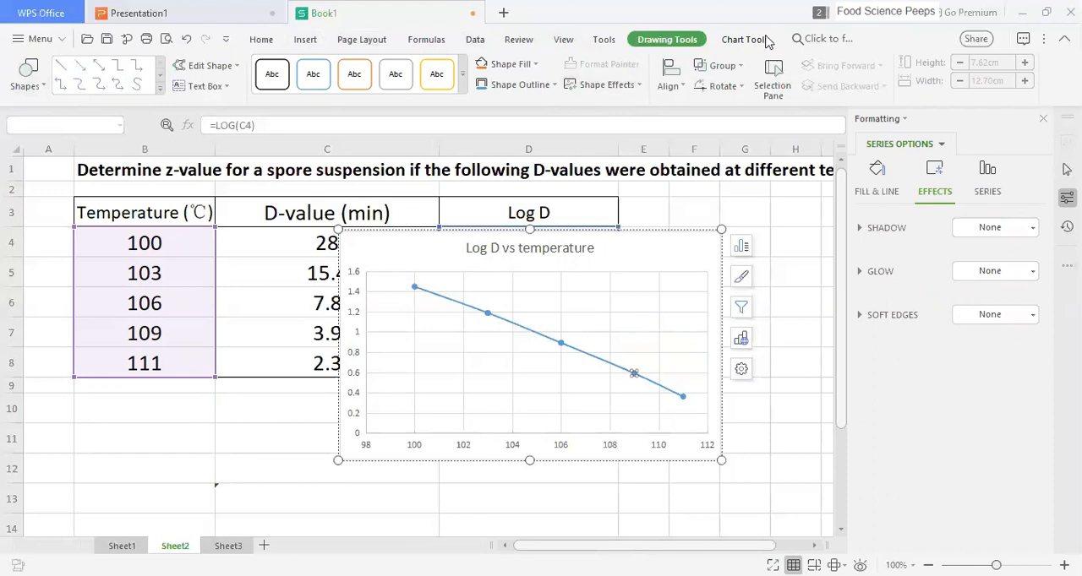
Step: Add a linear trendline showing y = -0.0986x + 11.325 and move the chart beside the table
{"action": "left_click", "coordinate": [743, 39]}
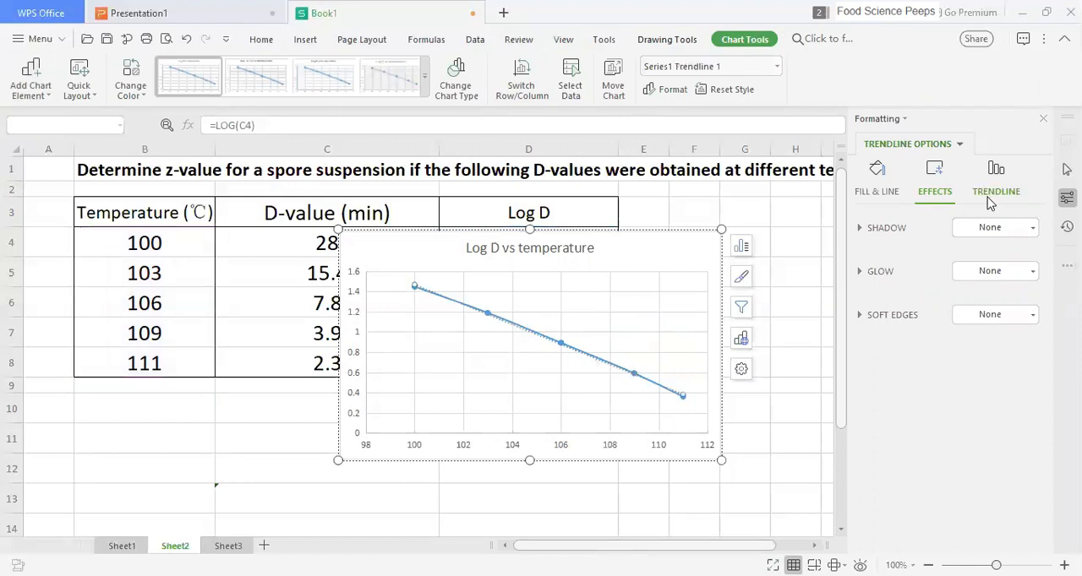
{"action": "left_click", "coordinate": [996, 177]}
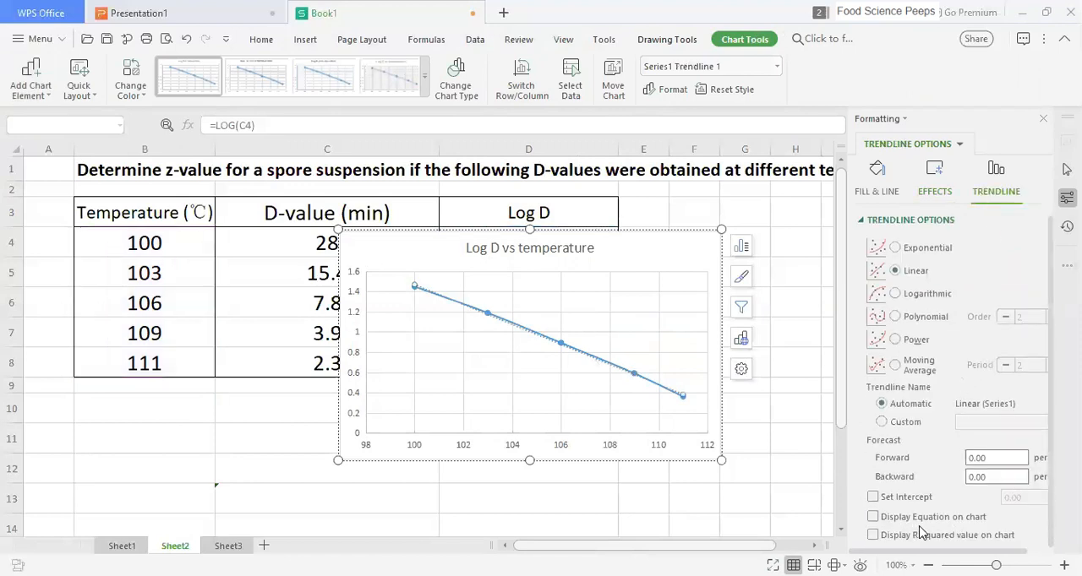
{"action": "left_click", "coordinate": [873, 517]}
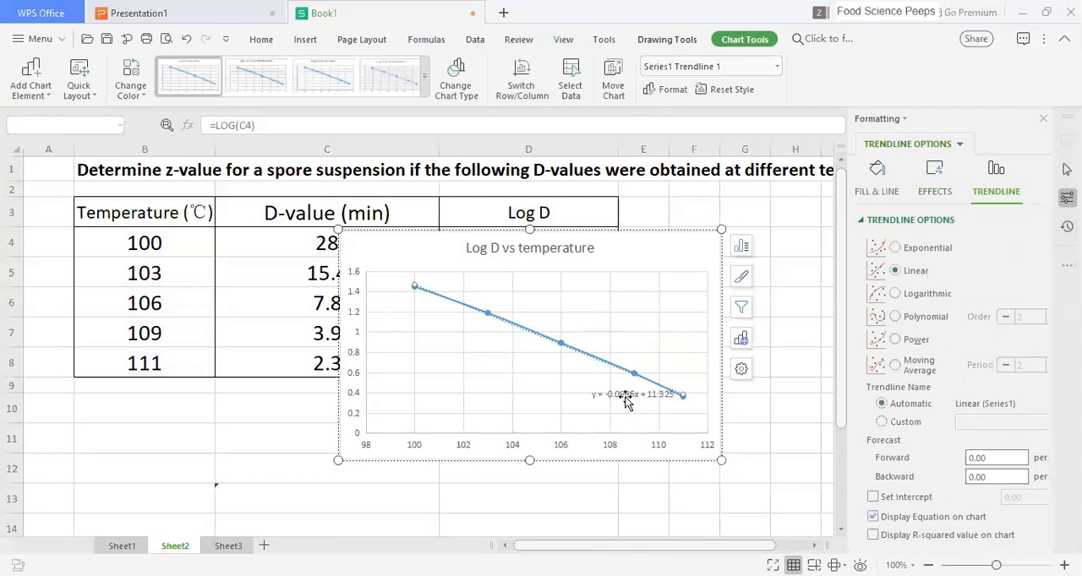
{"action": "left_click", "coordinate": [634, 395]}
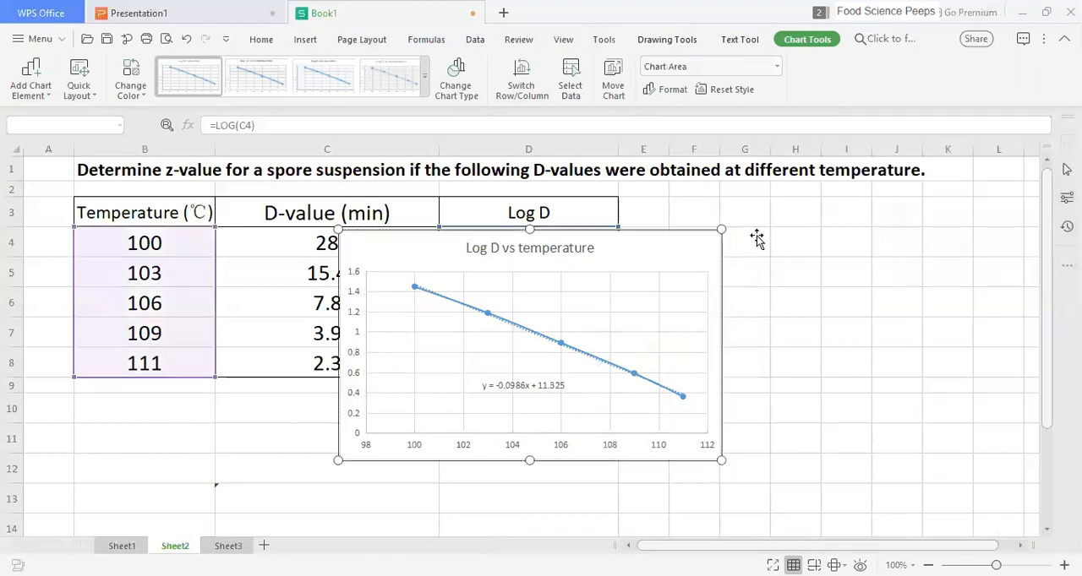
{"action": "left_click", "coordinate": [144, 408]}
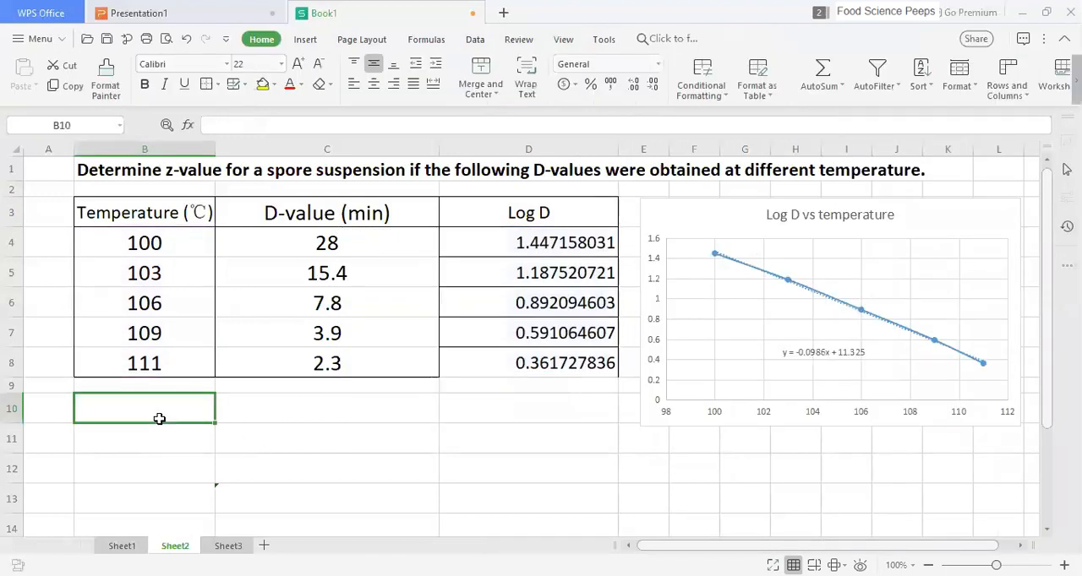
Step: Enter 'y= -0.0986x +11.325', 'm = - 0.0986' and 'z=?' in B10:B12
{"action": "type", "text": "y"}
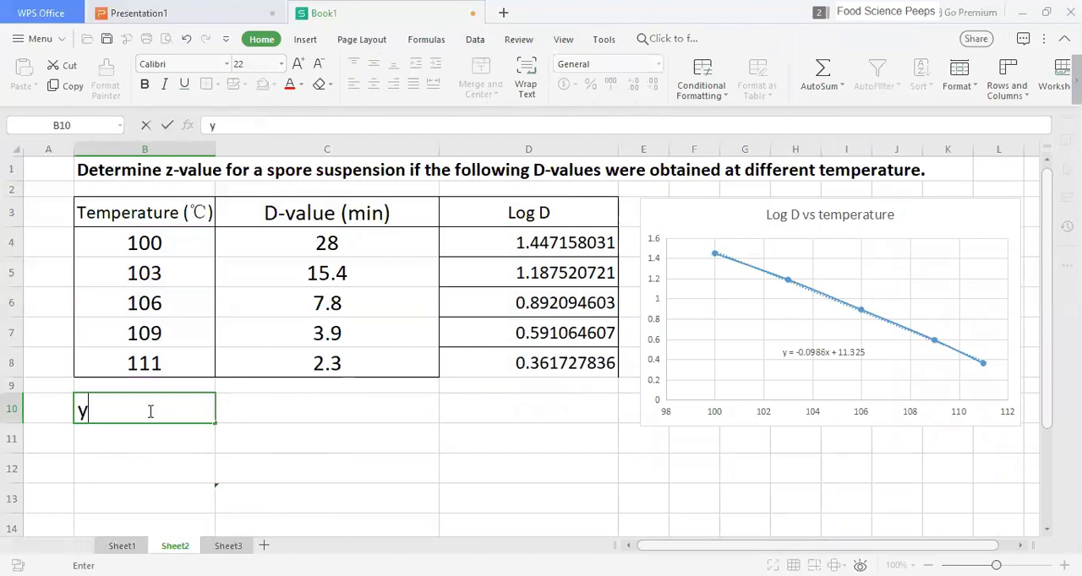
{"action": "type", "text": "="}
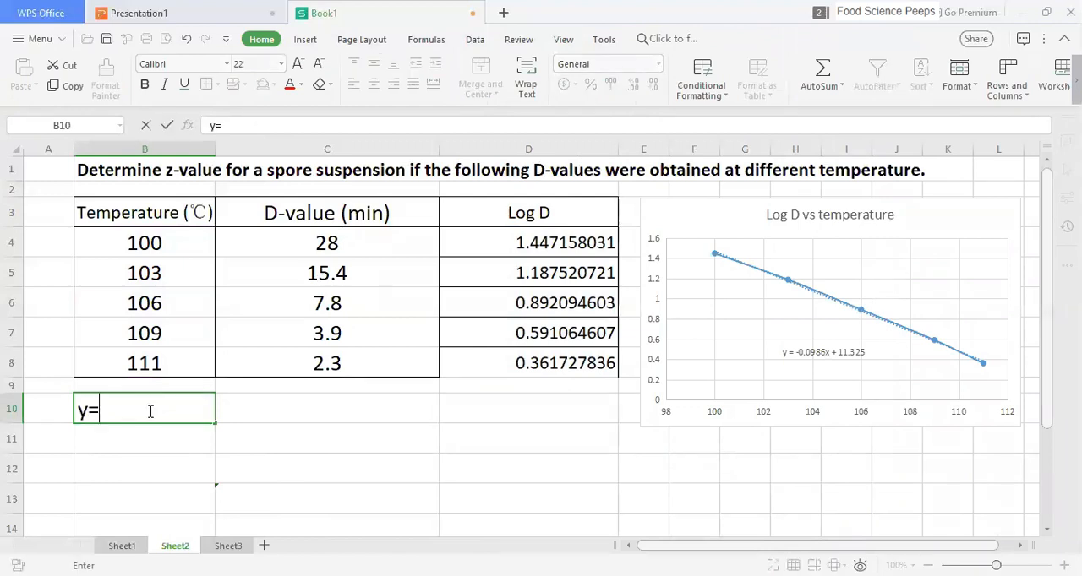
{"action": "type", "text": "-0.0"}
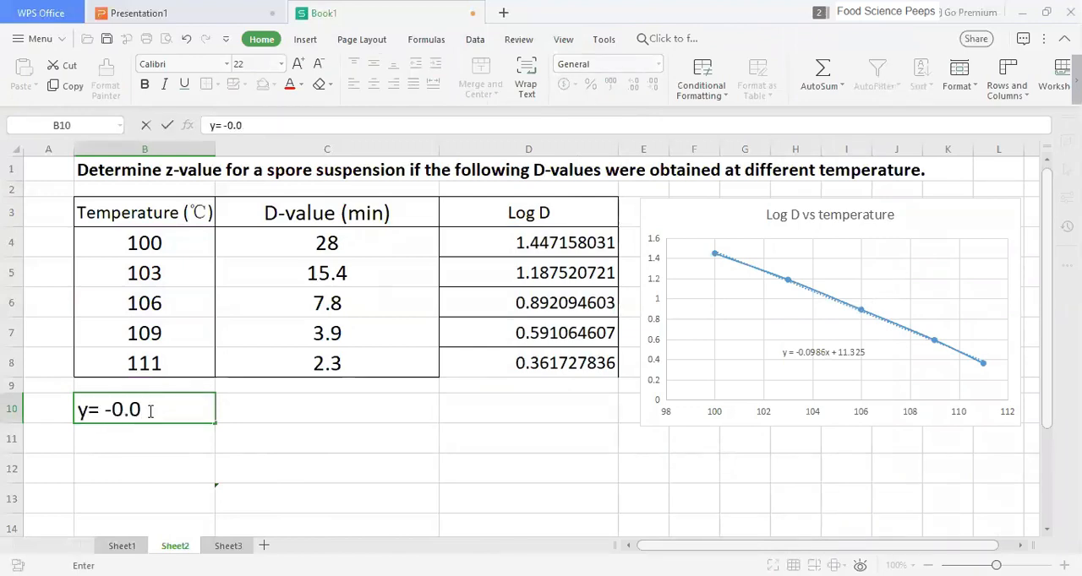
{"action": "type", "text": "986x"}
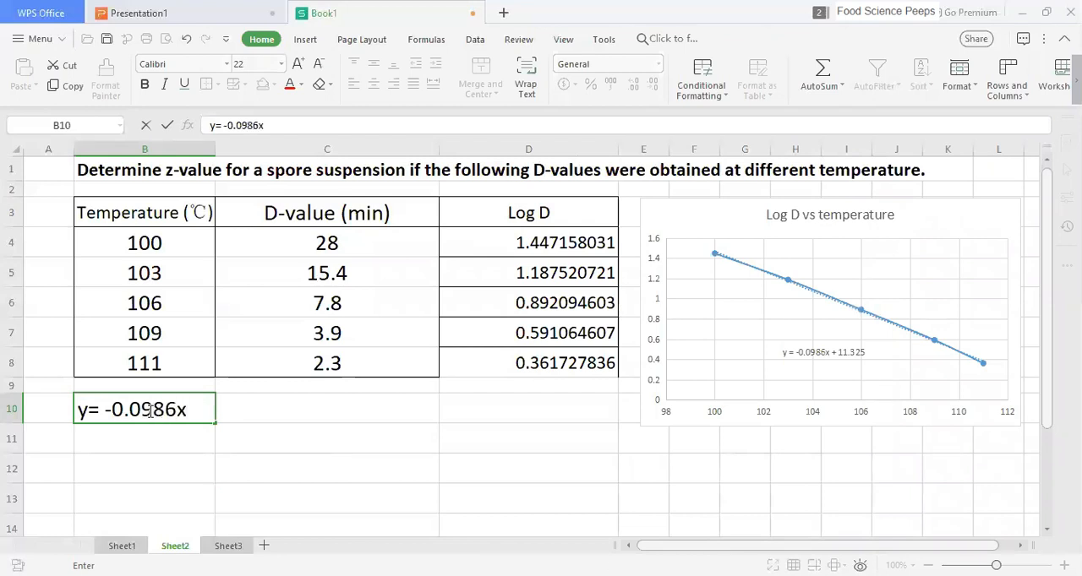
{"action": "type", "text": "+11.32"}
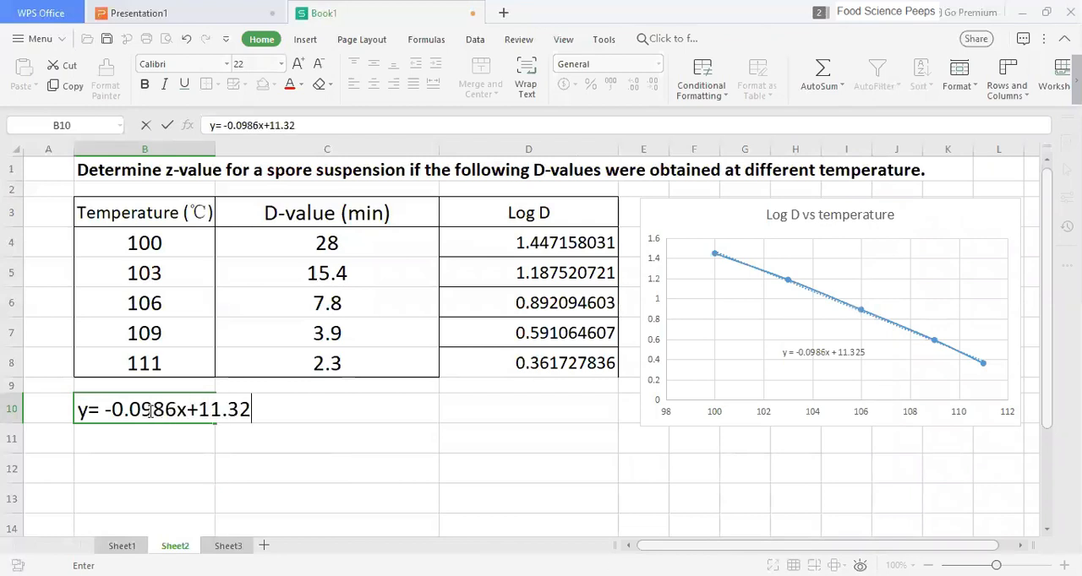
{"action": "type", "text": "5"}
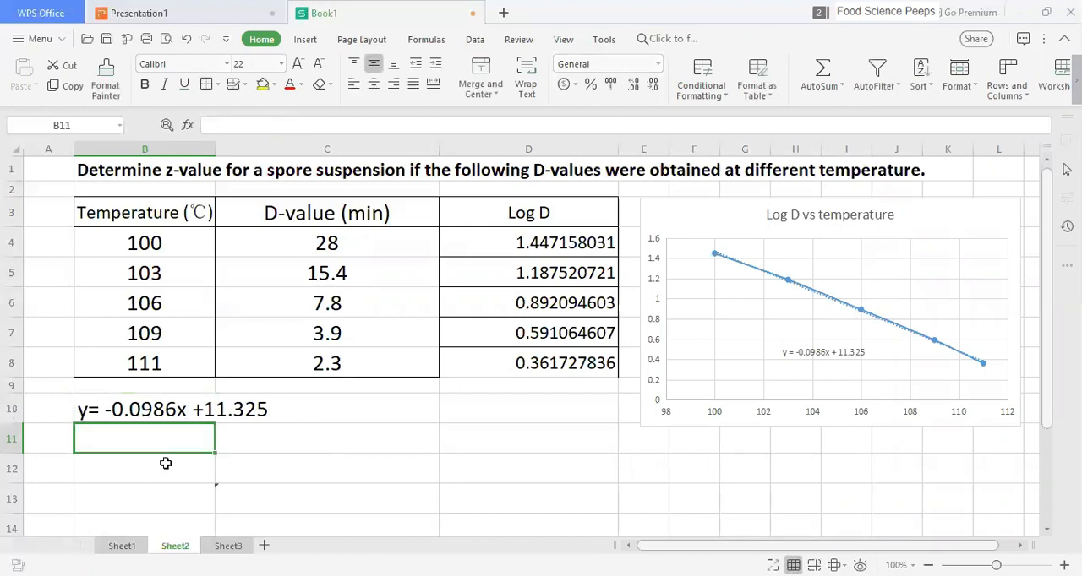
{"action": "type", "text": "m = - 0"}
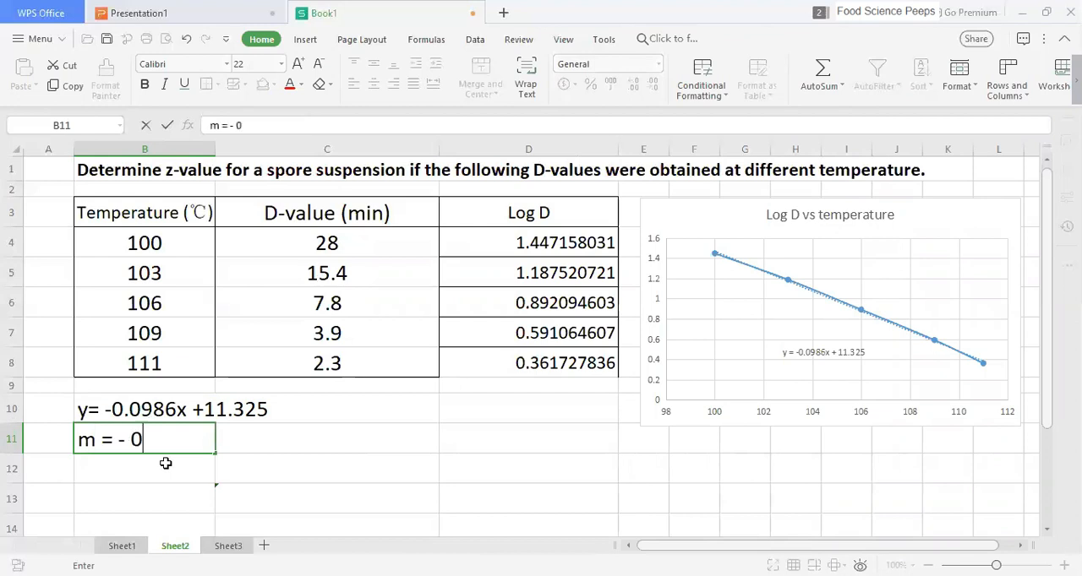
{"action": "type", "text": ".0986"}
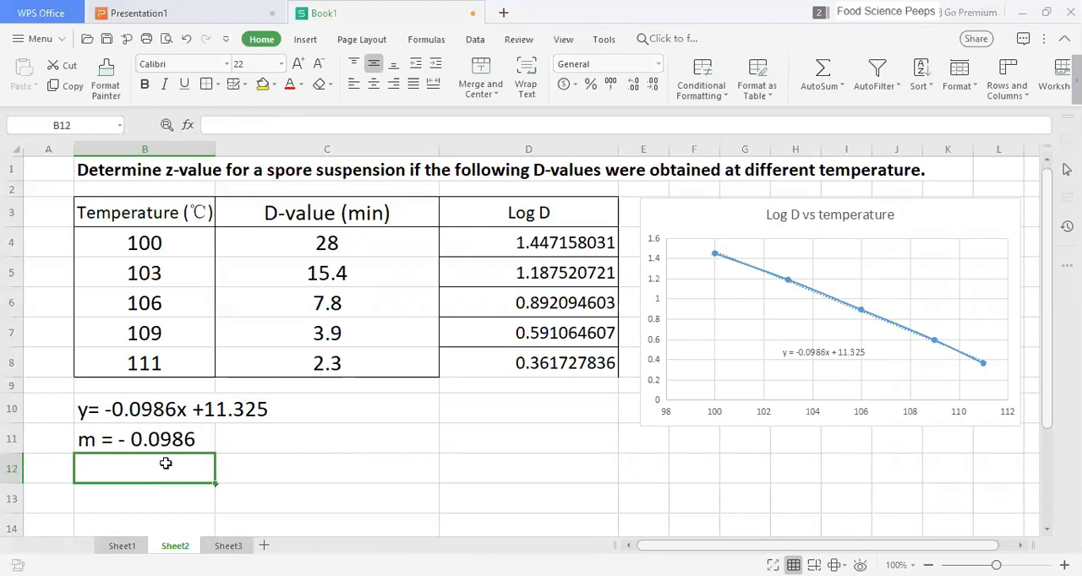
{"action": "type", "text": "z=?"}
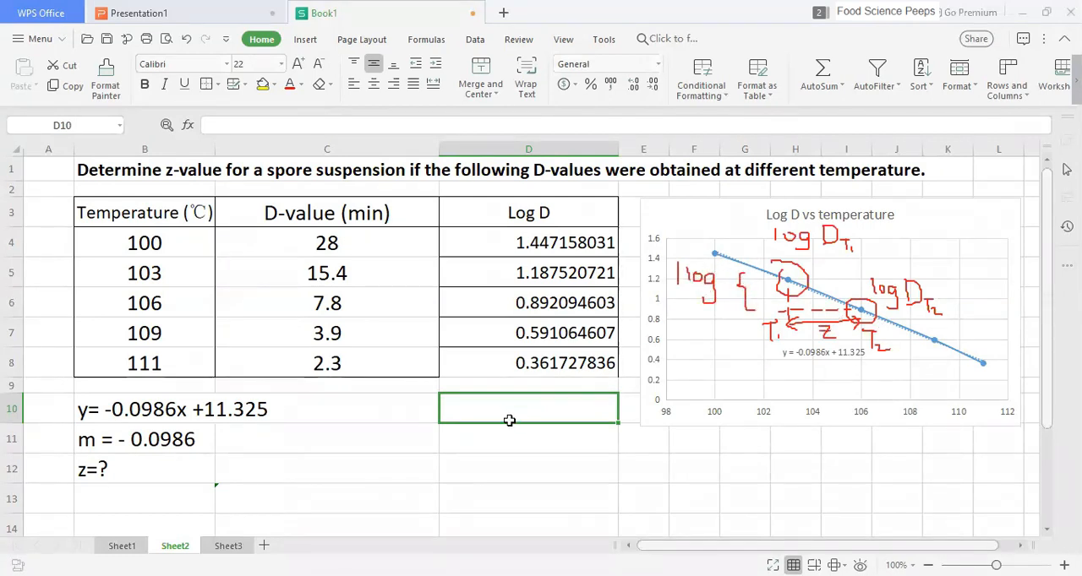
Step: Type the slope derivation in D10:D13, from m = (log DT2 - log DT1)/... to z = -1/m
{"action": "type", "text": "m = (log DT1 - log DT1)/"}
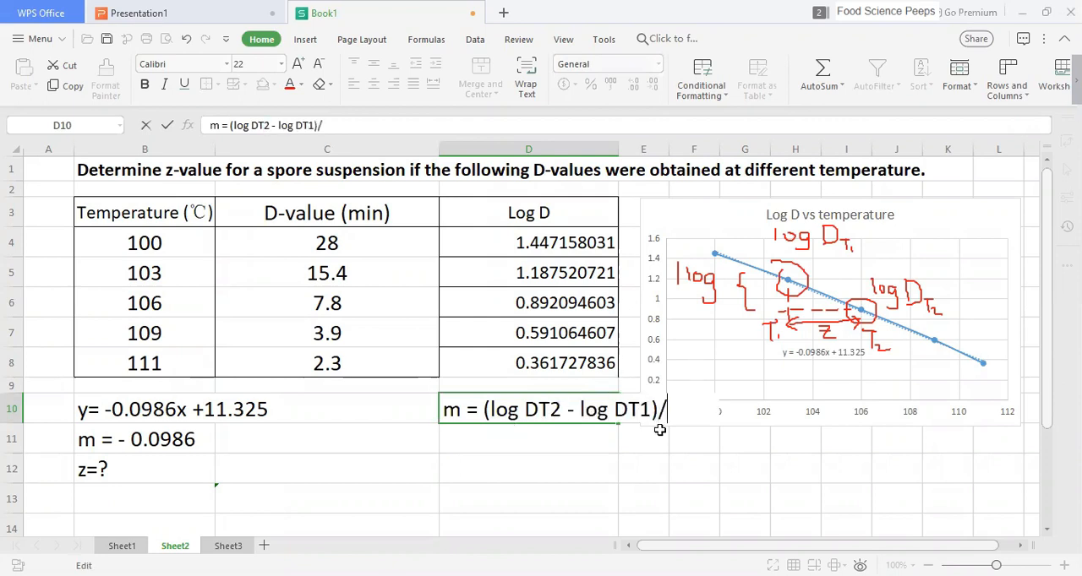
{"action": "type", "text": "(T2"}
{"action": "left_click", "coordinate": [528, 469]}
{"action": "type", "text": "z = -"}
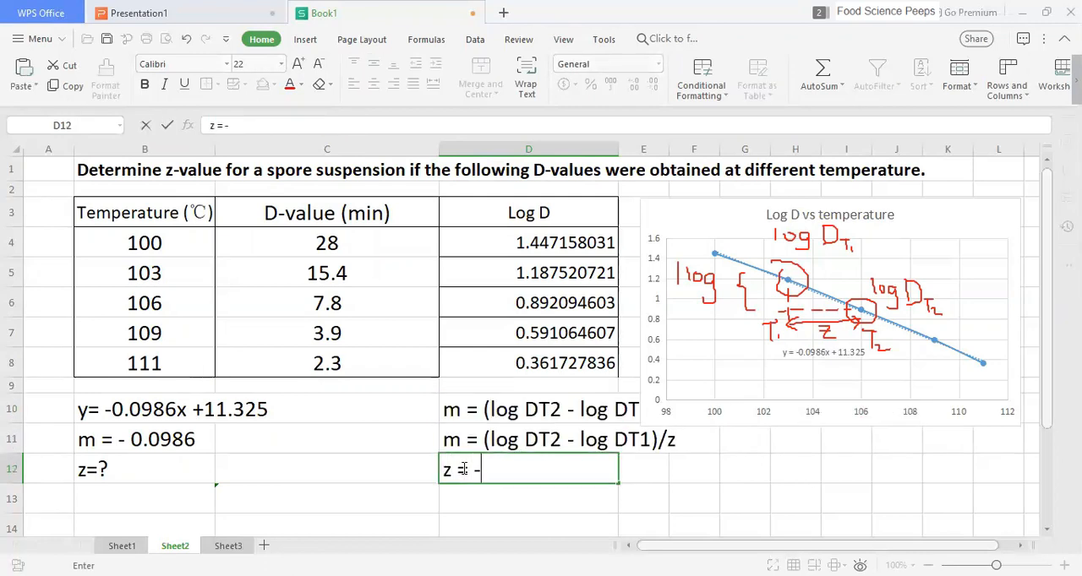
{"action": "type", "text": "[log(DT1/DT2)]/m"}
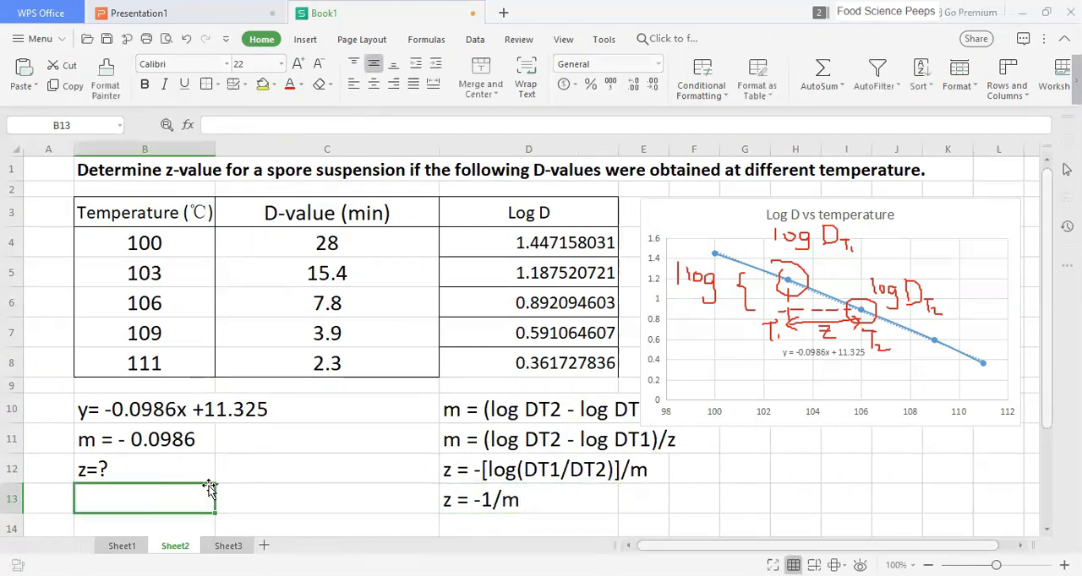
Step: Change B12 to 'z=-1/m = -1/(-0.0986)' and enter 'z=10.14' in B13
{"action": "type", "text": "z=-1/m = -1/(-0.0986"}
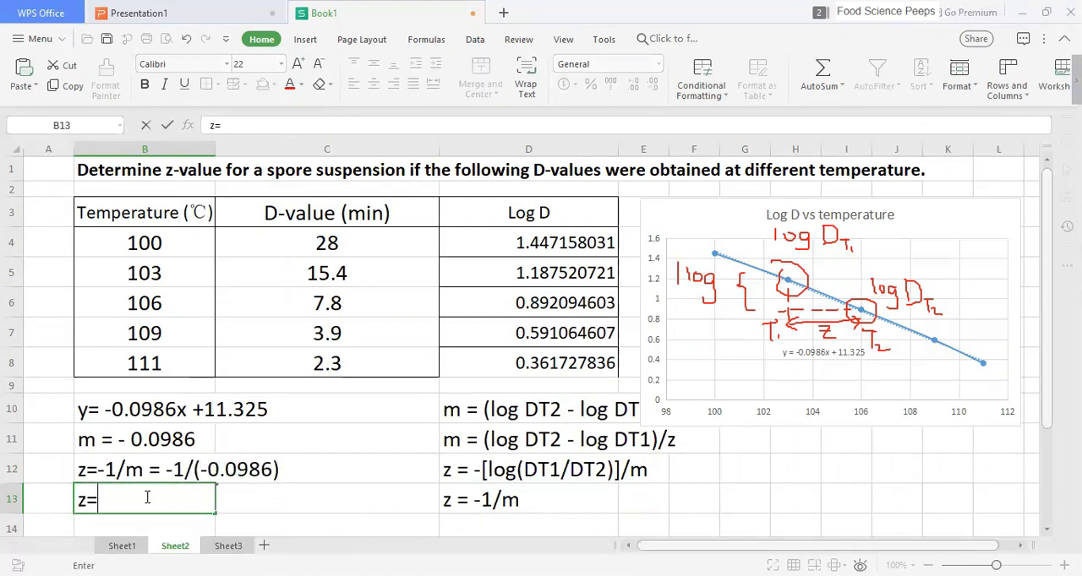
{"action": "type", "text": "10.14"}
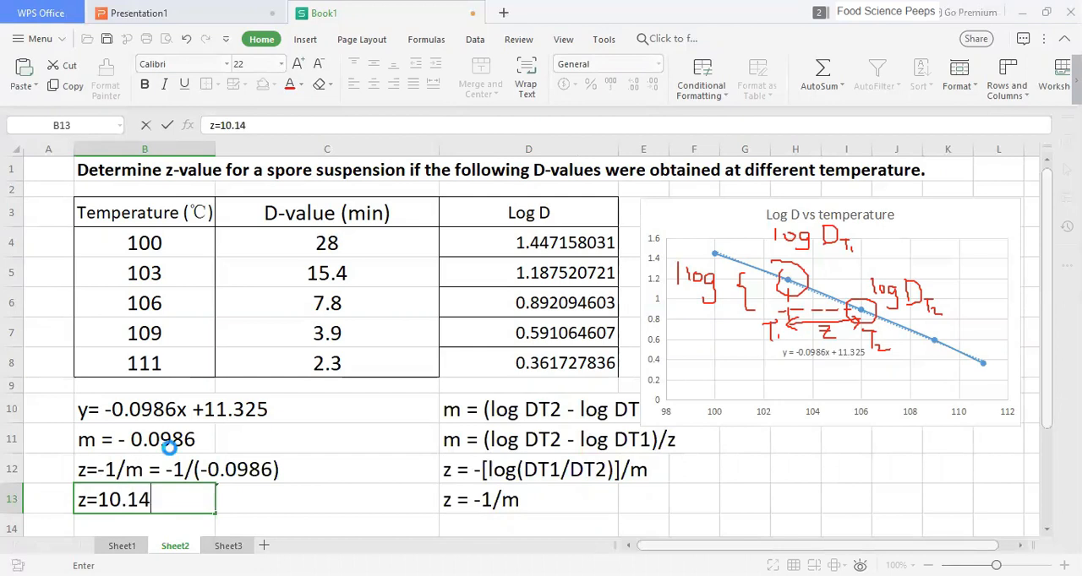